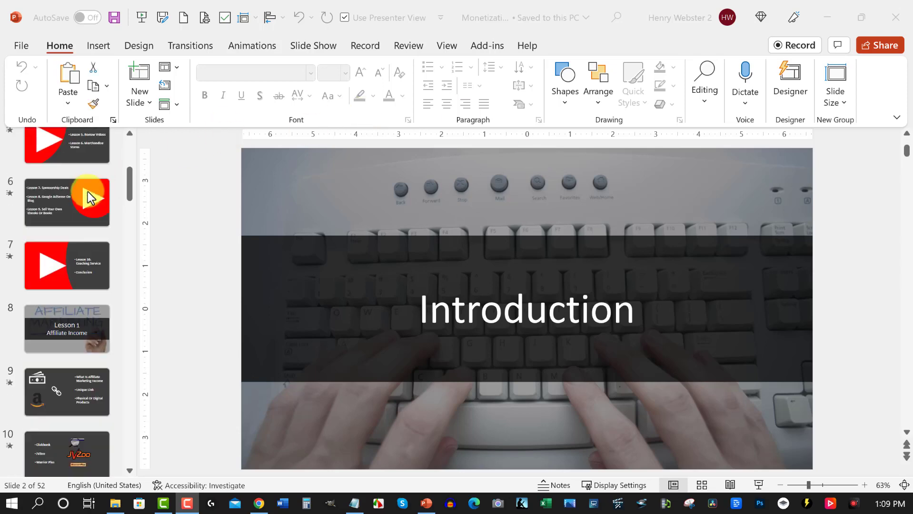
- Insert 'YouTube ' before Monetization in slide 1's title
scroll(down, 3)
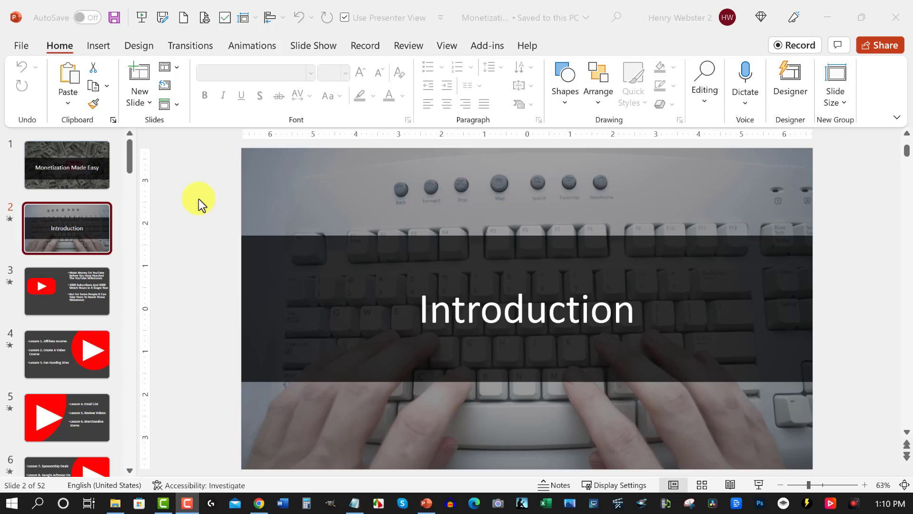
mouse_move(387, 263)
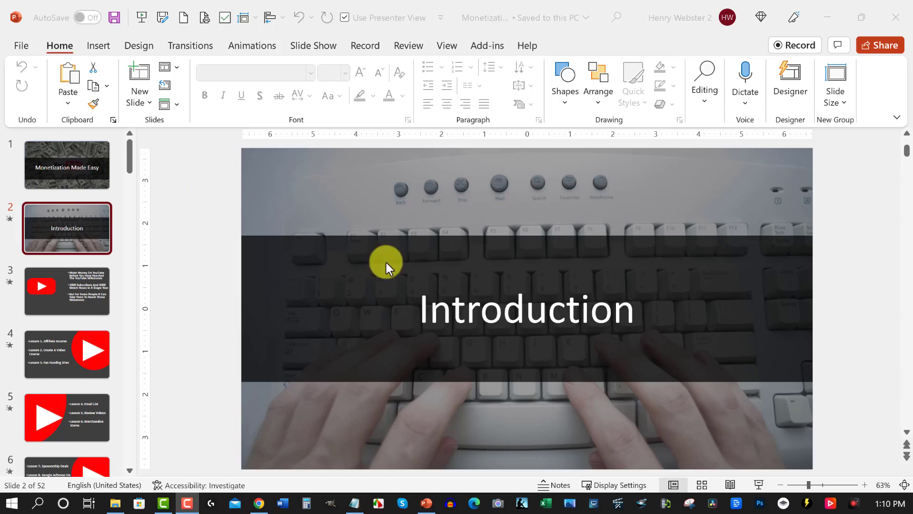
mouse_move(324, 172)
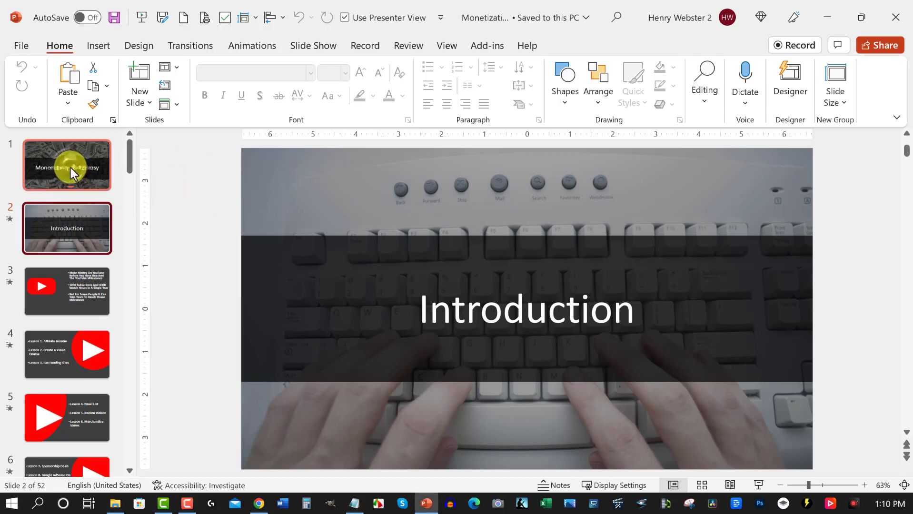
click(66, 165)
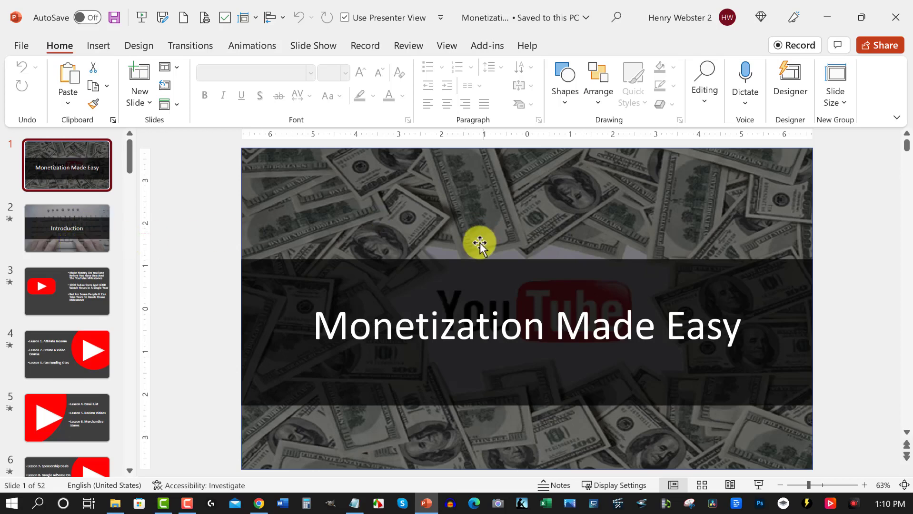
click(479, 243)
text(YouTube )
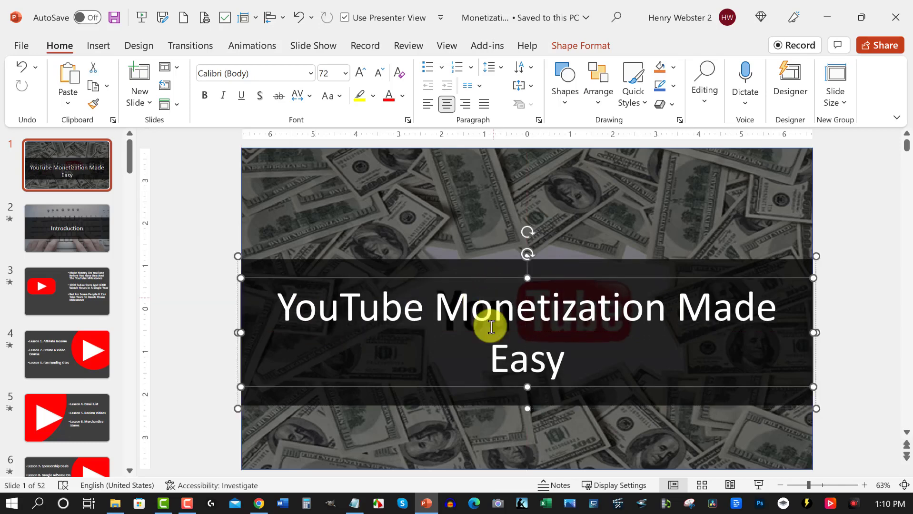
click(66, 165)
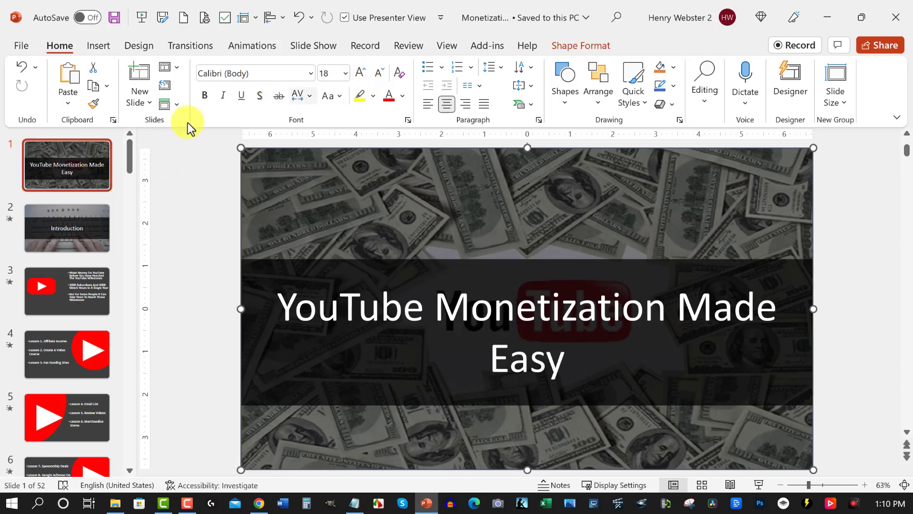
mouse_move(163, 189)
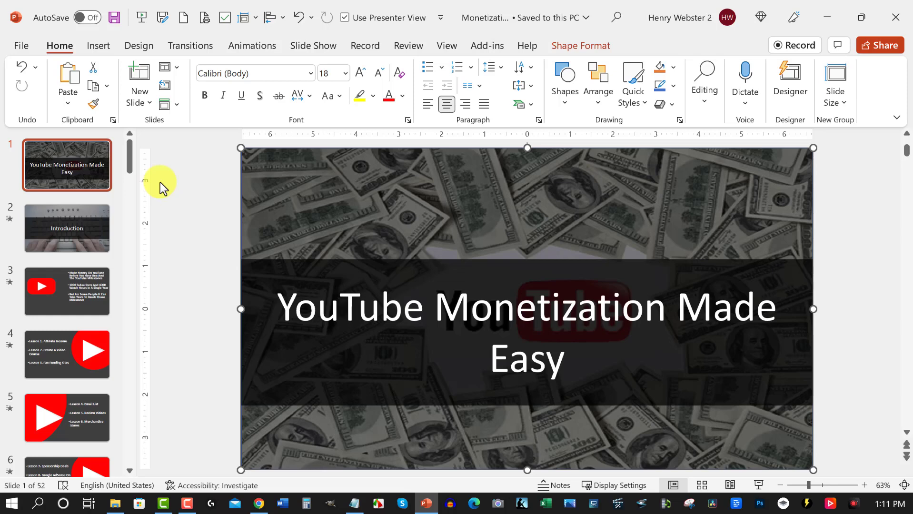
mouse_move(313, 45)
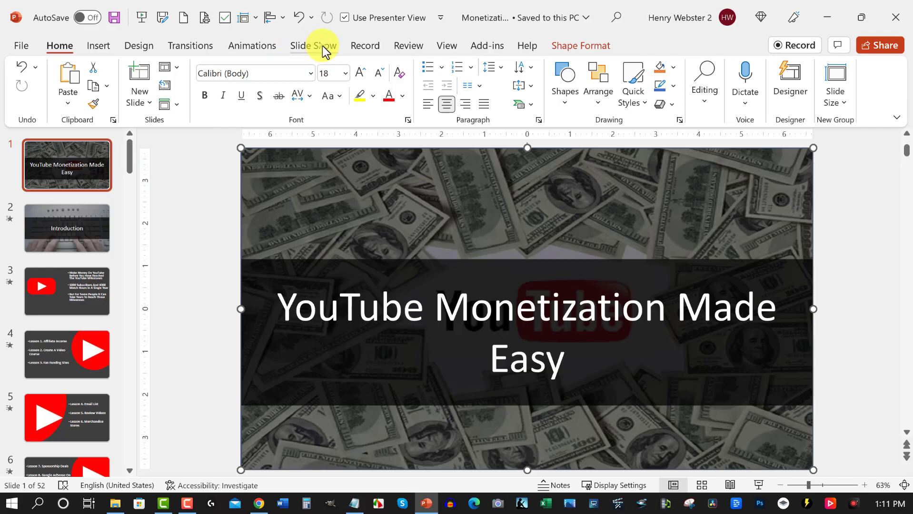
- Set the slide show Monitor to Primary Monitor, keeping Presenter View enabled
click(313, 46)
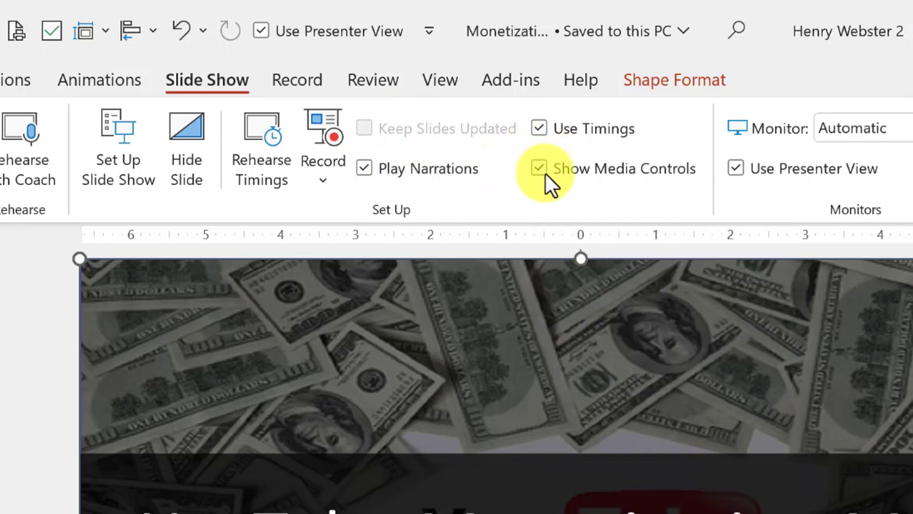
mouse_move(738, 169)
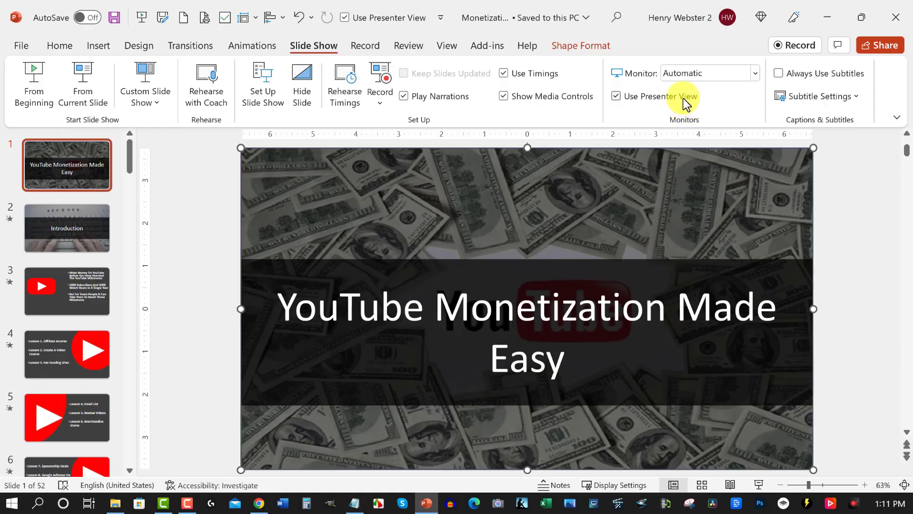
mouse_move(704, 77)
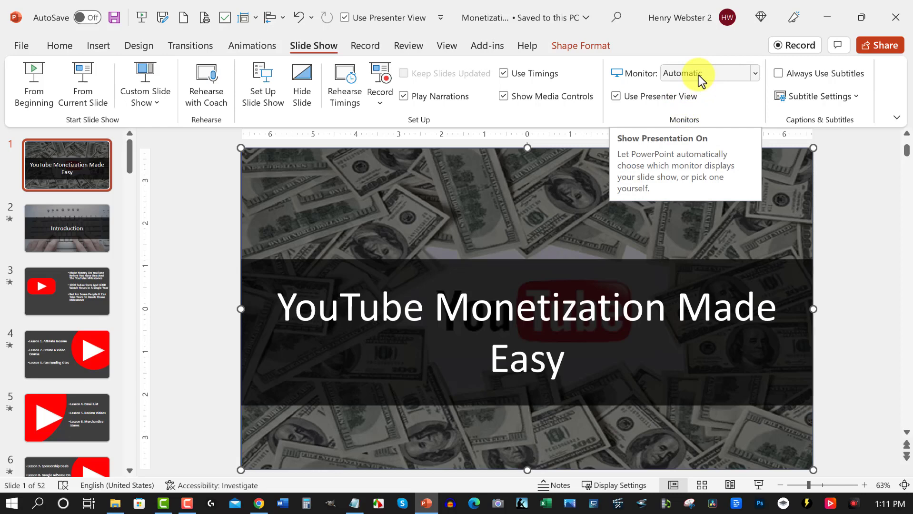
mouse_move(732, 87)
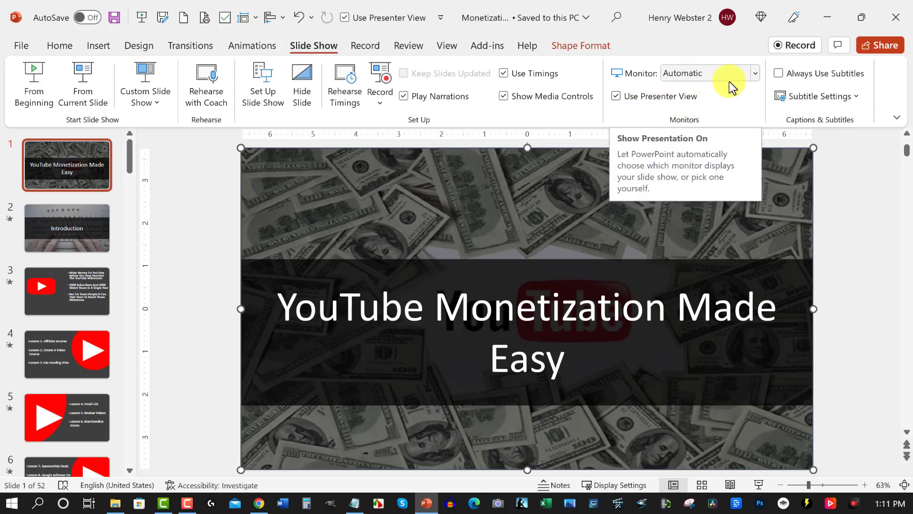
mouse_move(699, 235)
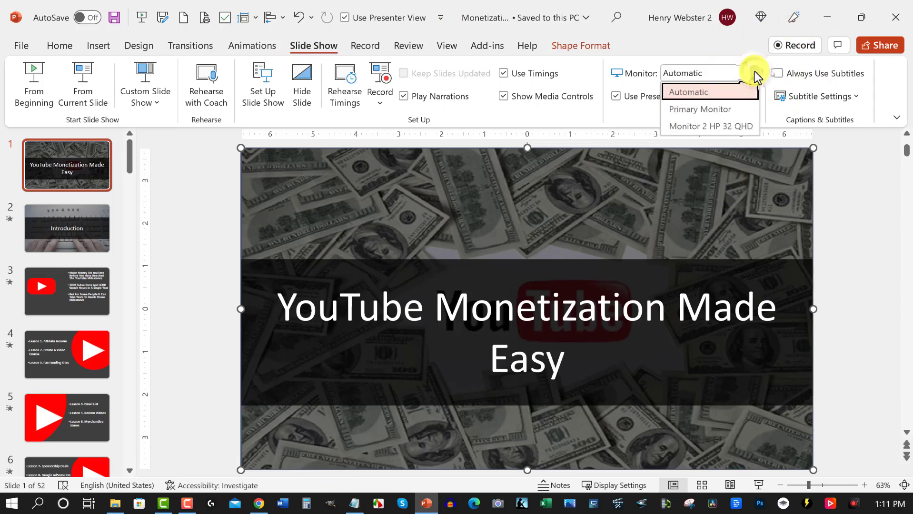
mouse_move(699, 109)
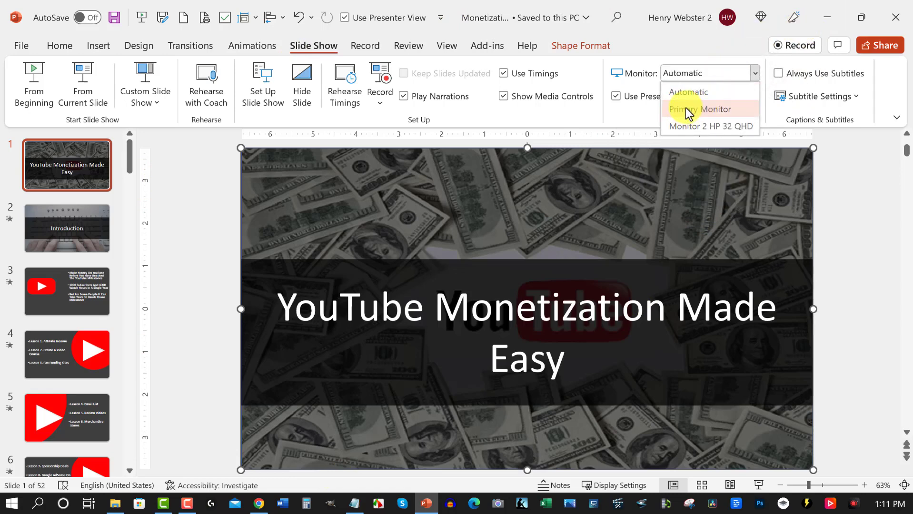
click(699, 109)
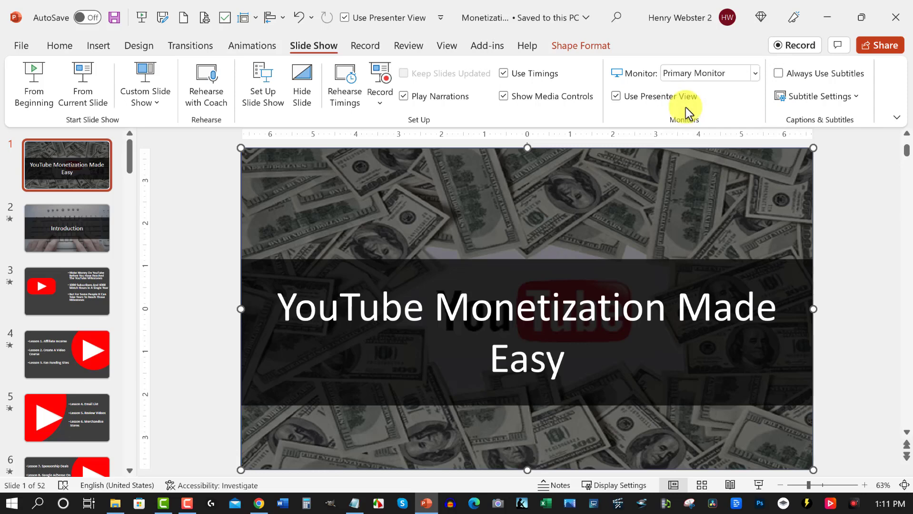
mouse_move(687, 113)
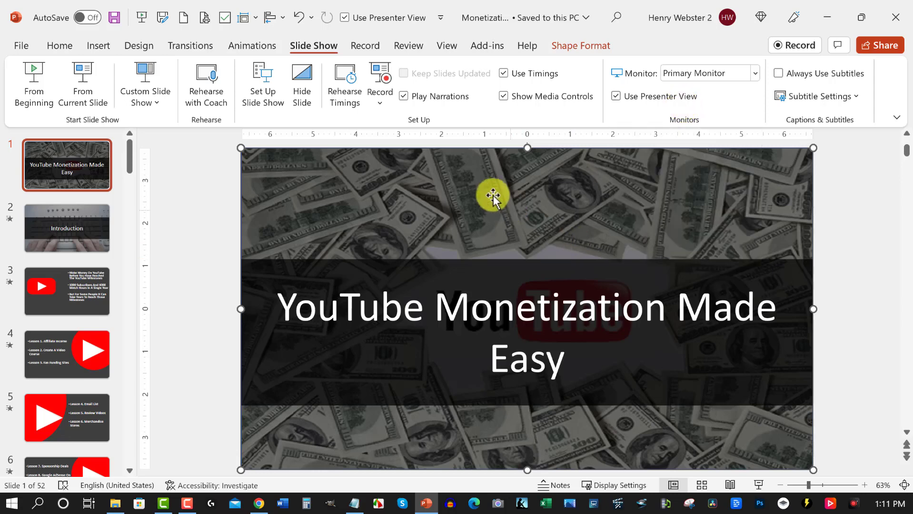
mouse_move(376, 208)
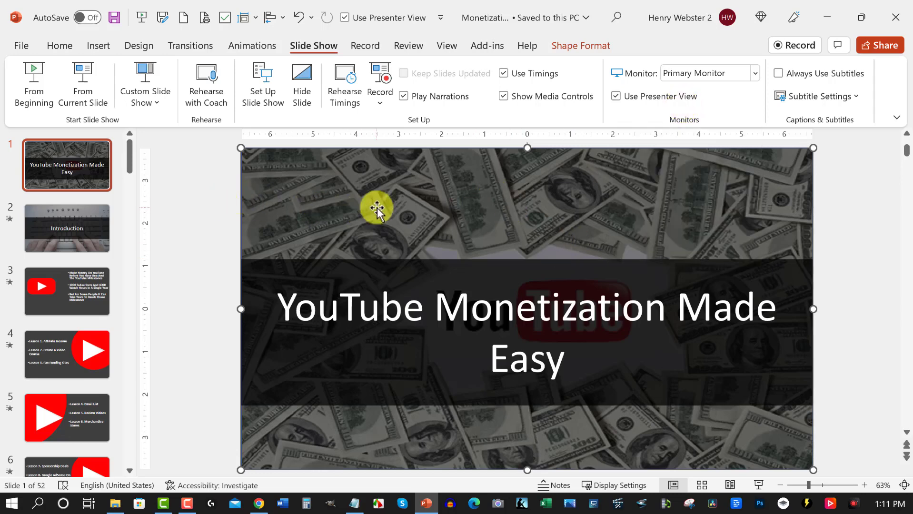
mouse_move(384, 216)
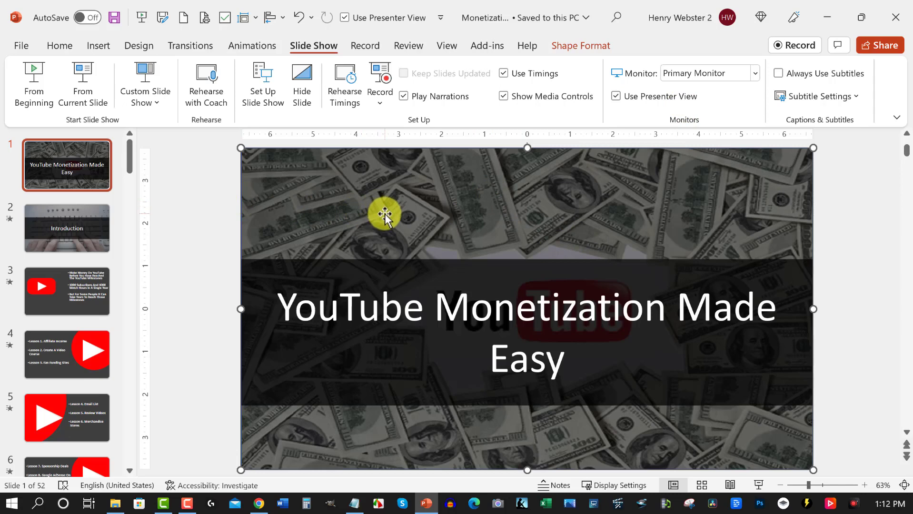
mouse_move(394, 223)
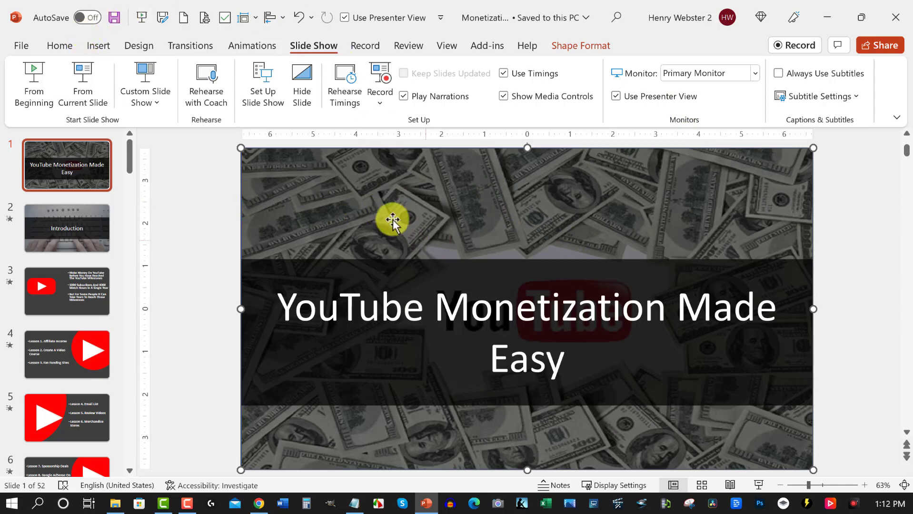
mouse_move(220, 208)
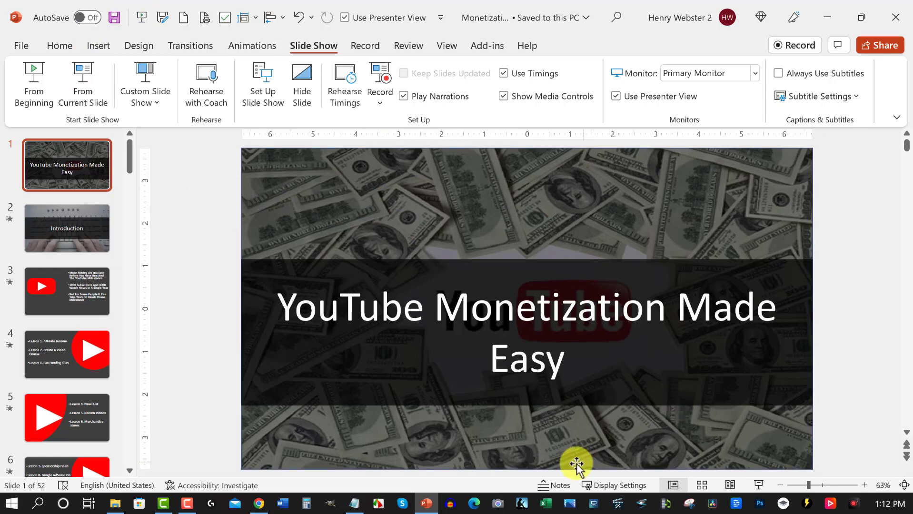
- Select the YouTube-logo slide with the 1000-subscriber and watch-hour bullets
click(66, 291)
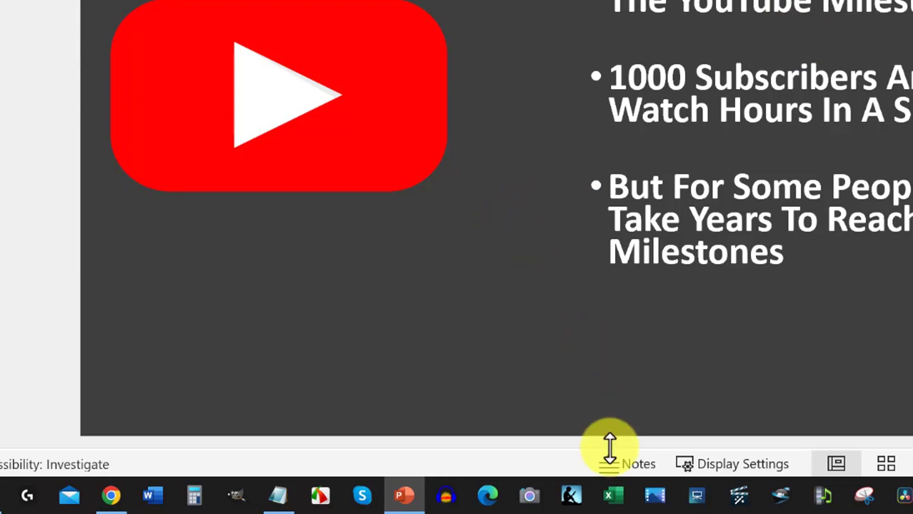
mouse_move(636, 464)
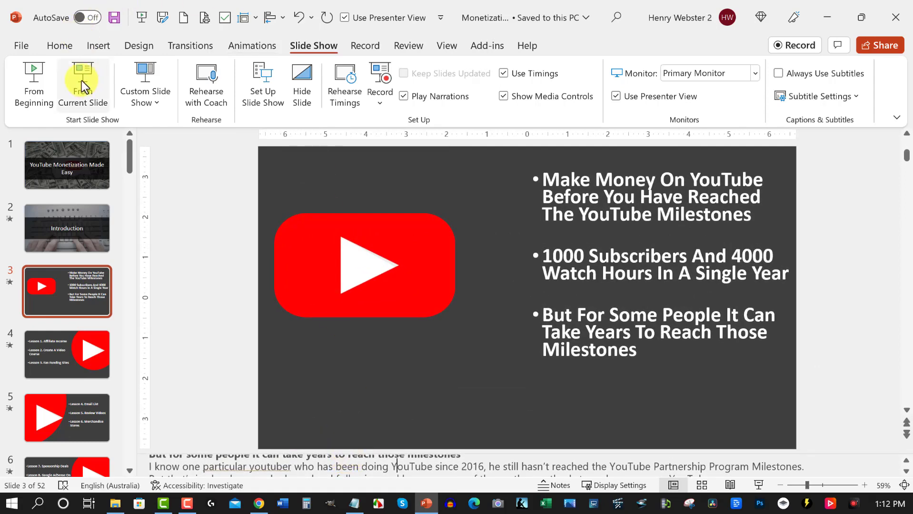
mouse_move(83, 82)
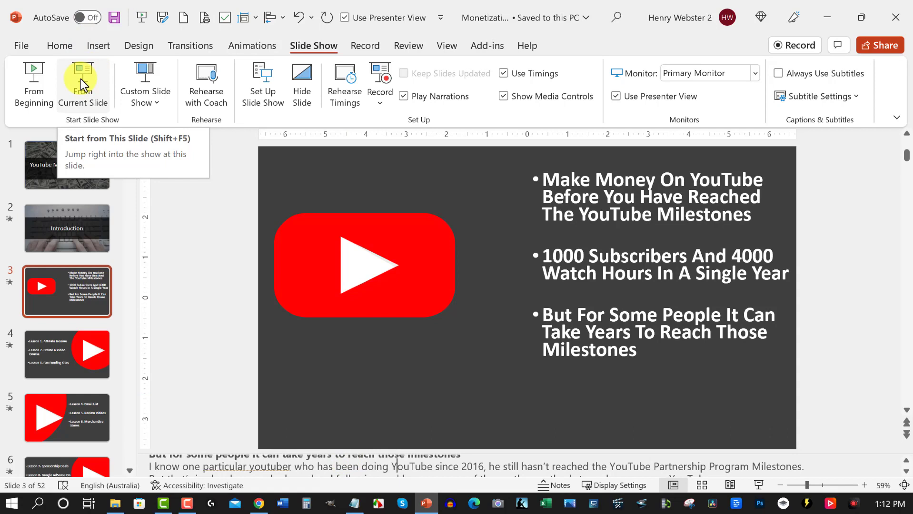
mouse_move(258, 150)
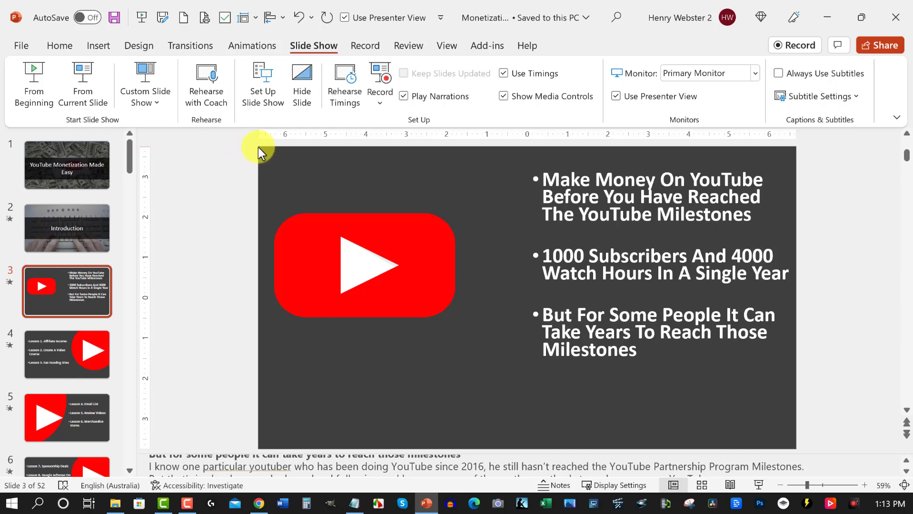
mouse_move(797, 453)
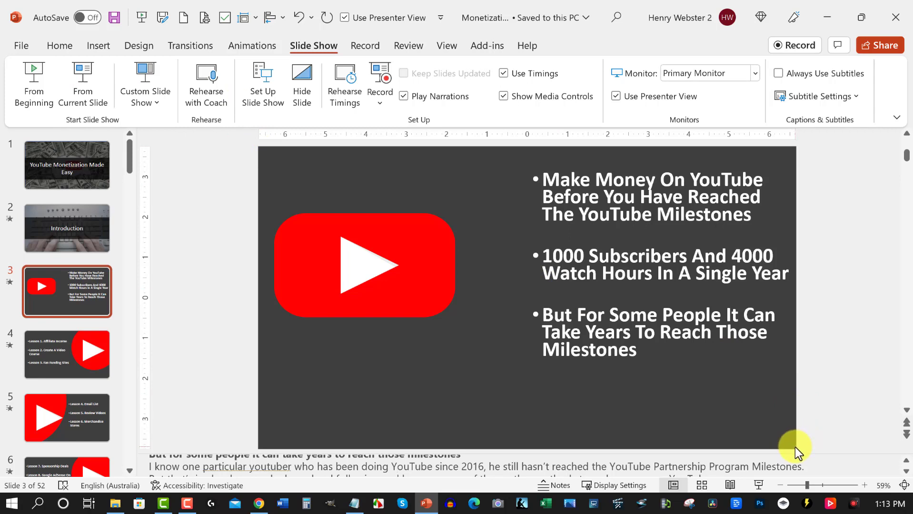
mouse_move(228, 262)
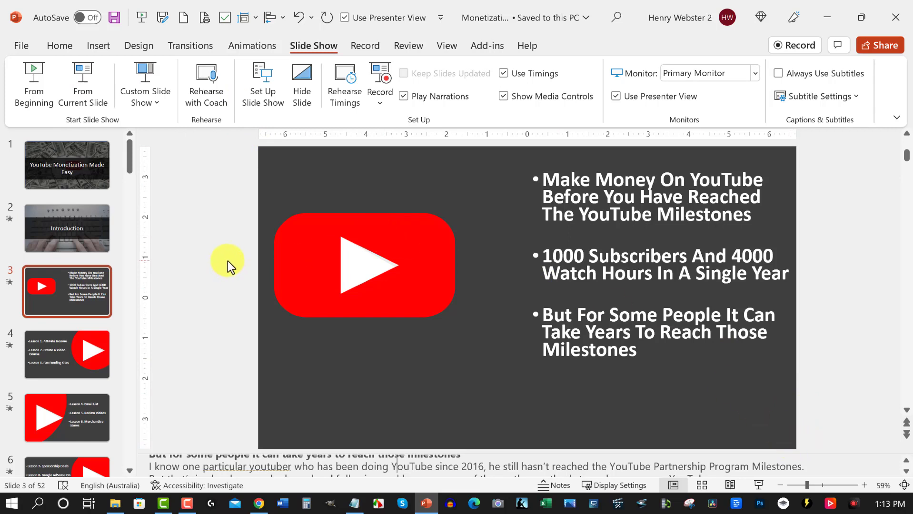
mouse_move(98, 45)
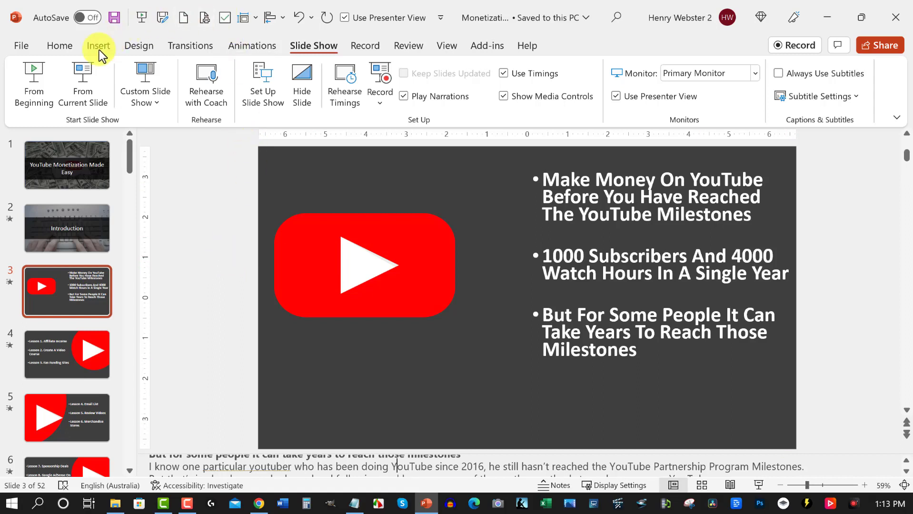
mouse_move(83, 77)
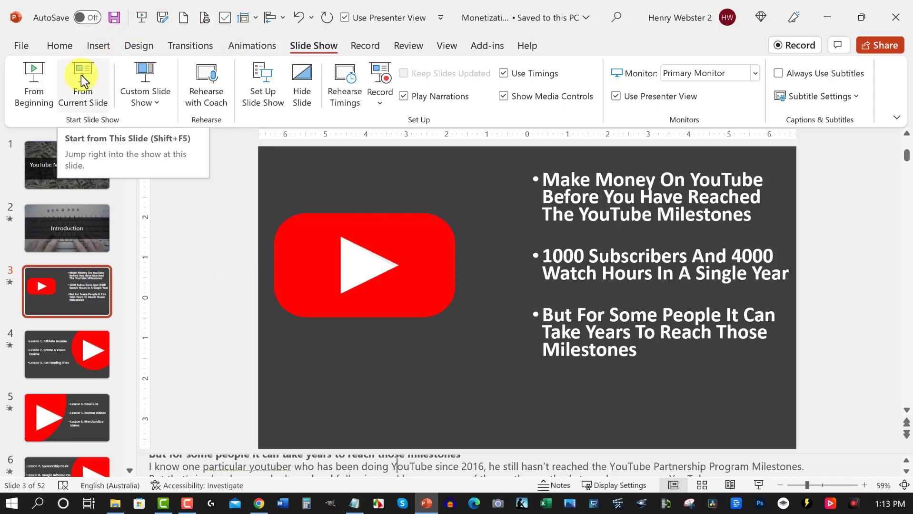
- Start From Current Slide and advance to slide 3's 1000-subscriber, 4000-watch-hour bullet
click(83, 81)
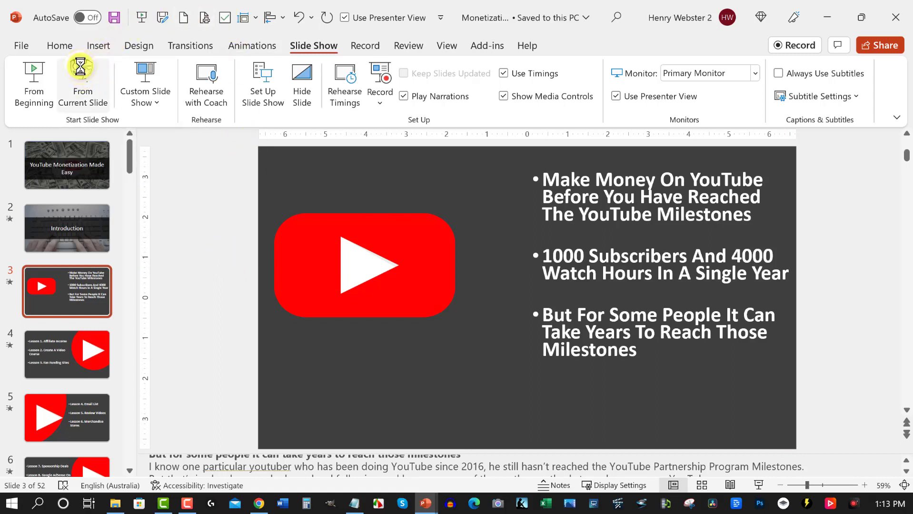
click(82, 81)
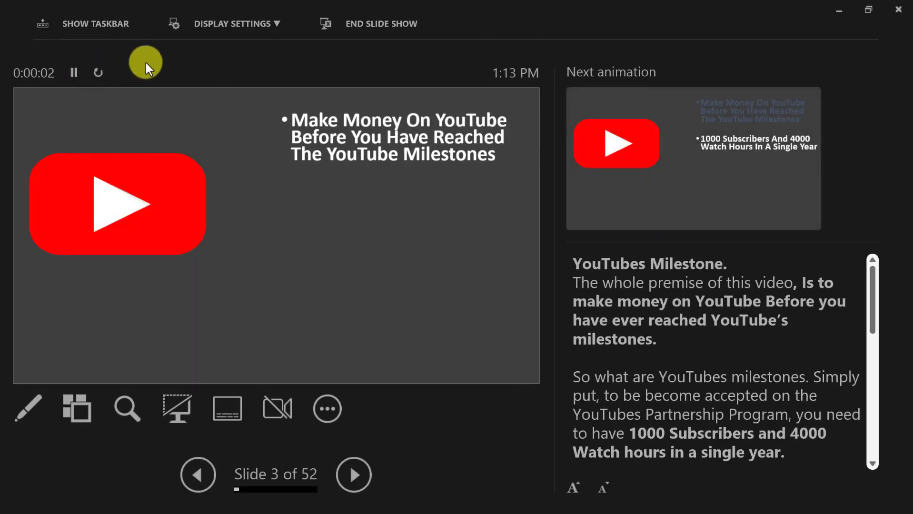
mouse_move(317, 129)
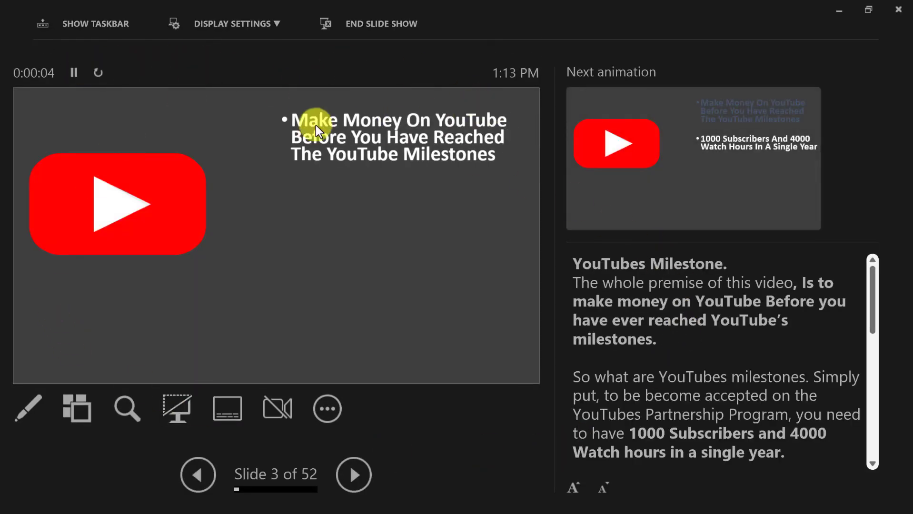
mouse_move(16, 94)
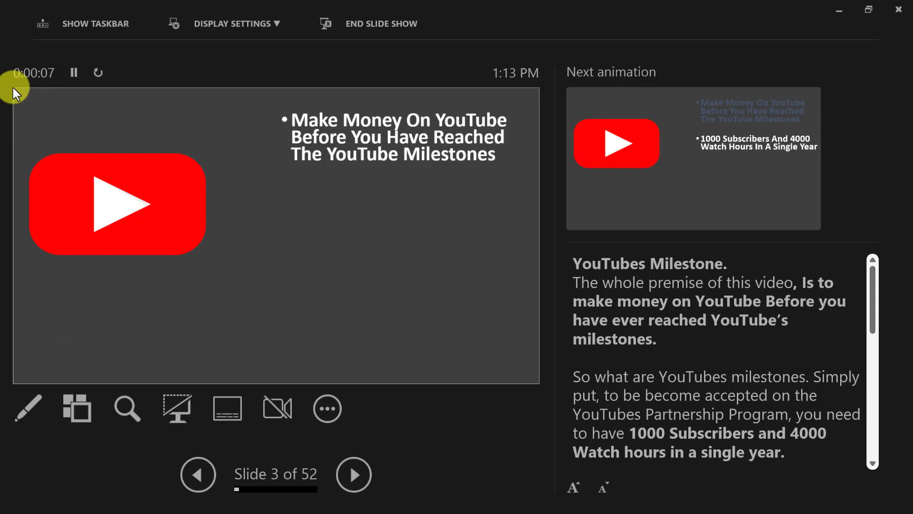
mouse_move(541, 387)
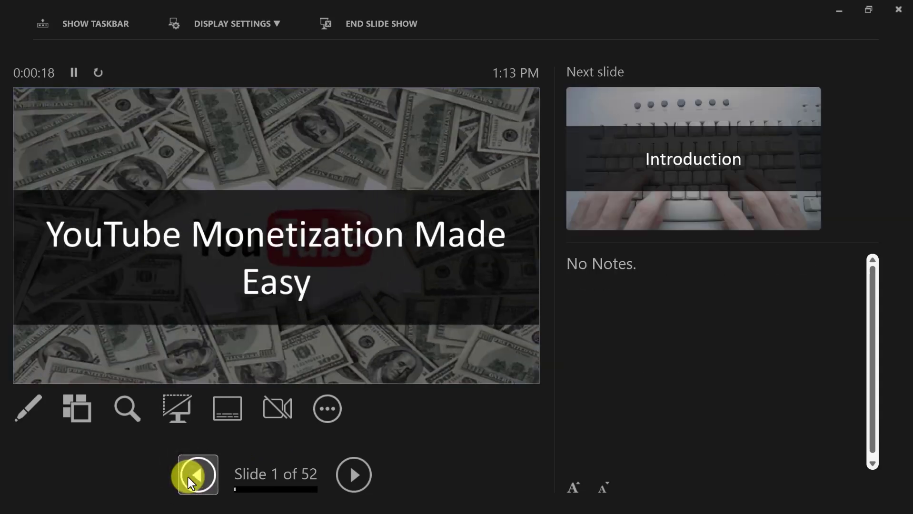
mouse_move(648, 289)
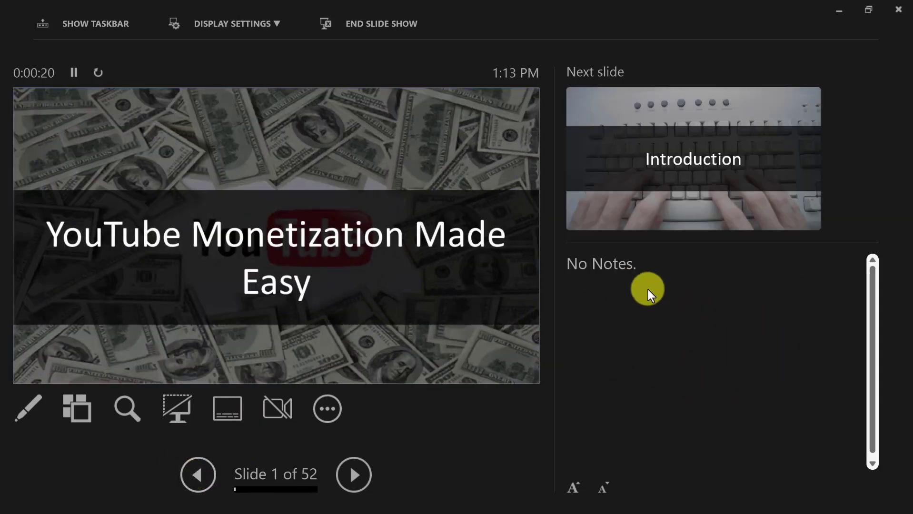
click(353, 474)
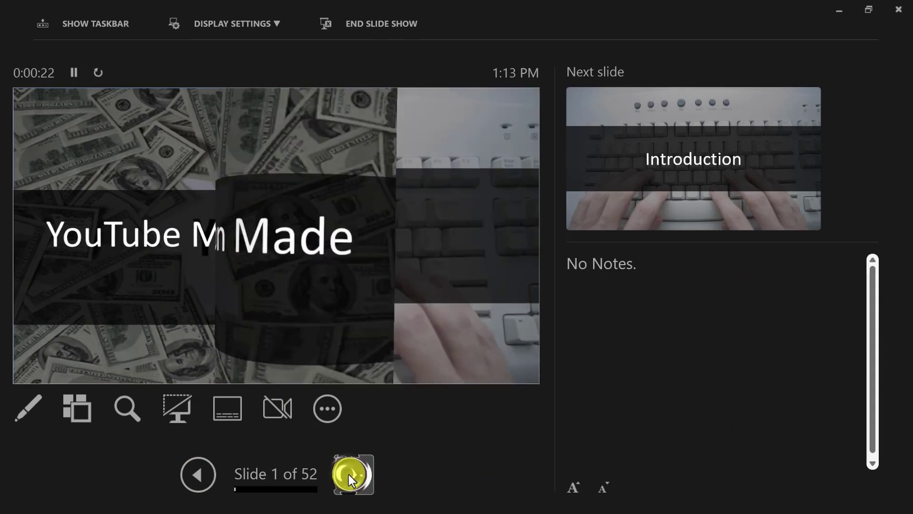
click(353, 475)
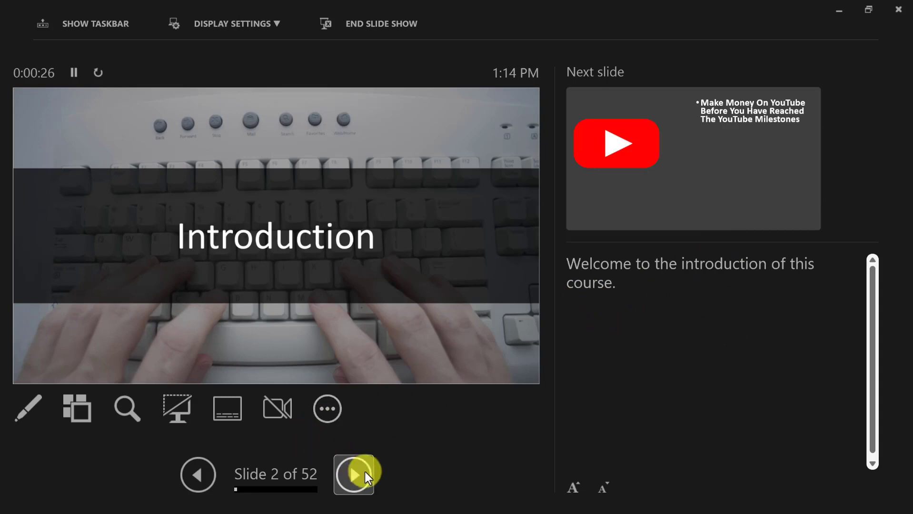
click(353, 474)
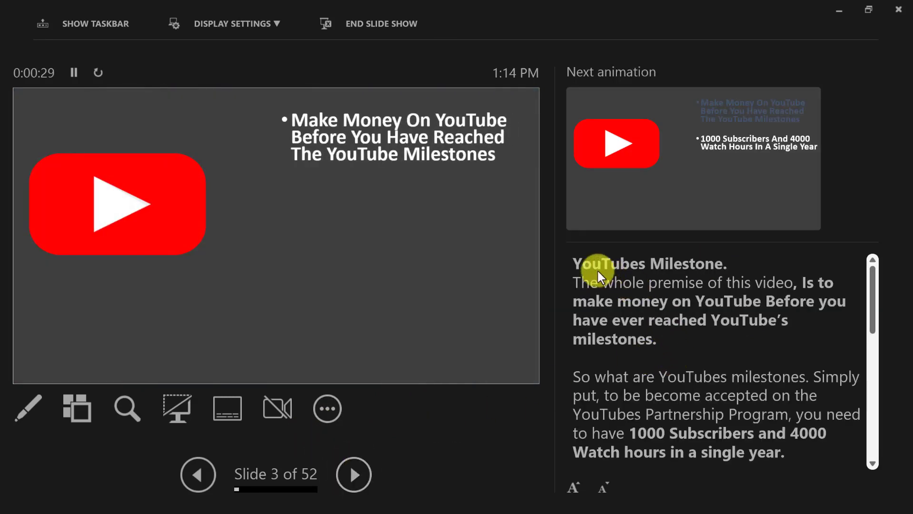
mouse_move(582, 279)
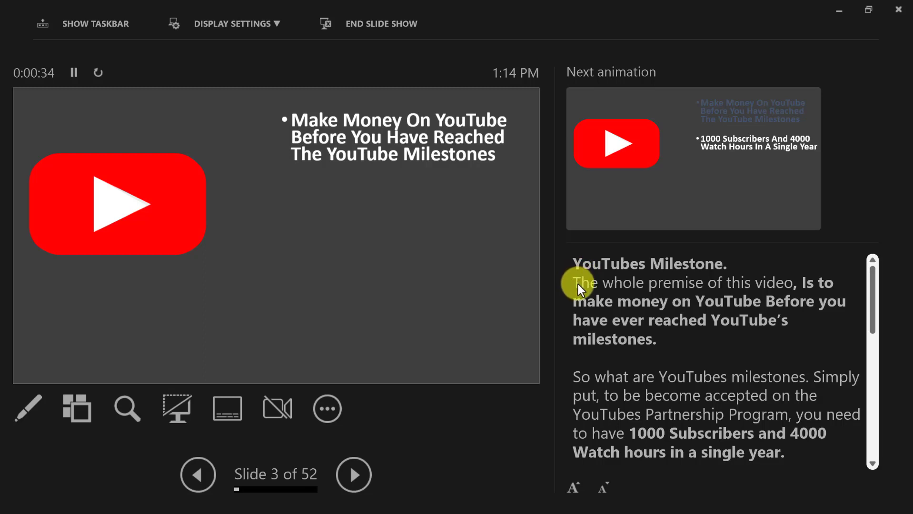
mouse_move(587, 300)
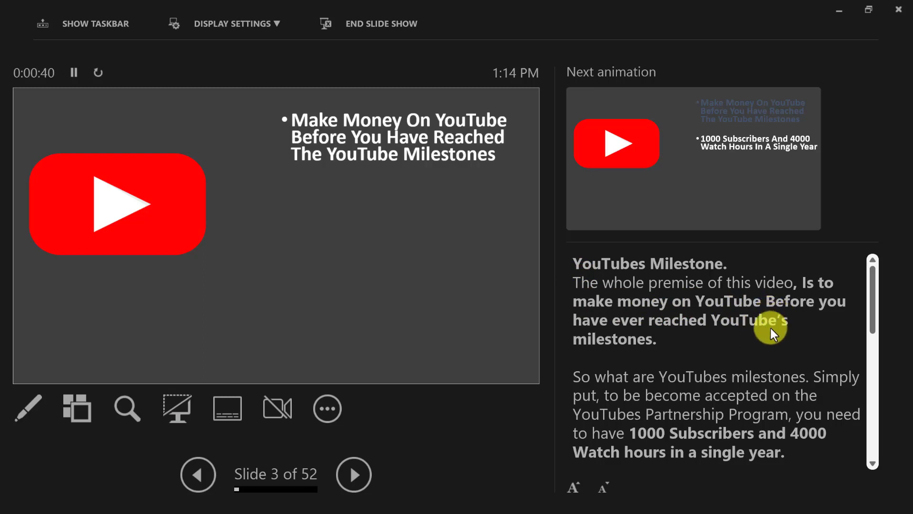
scroll(down, 3)
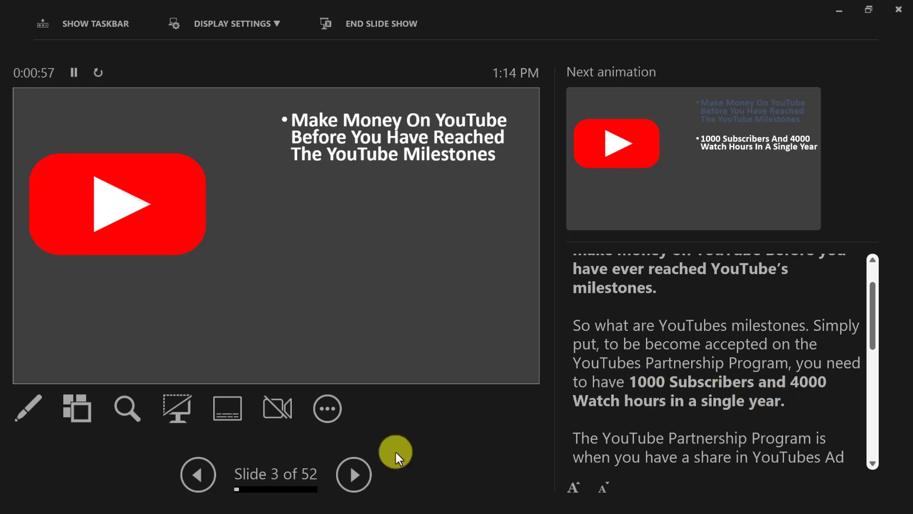
mouse_move(574, 339)
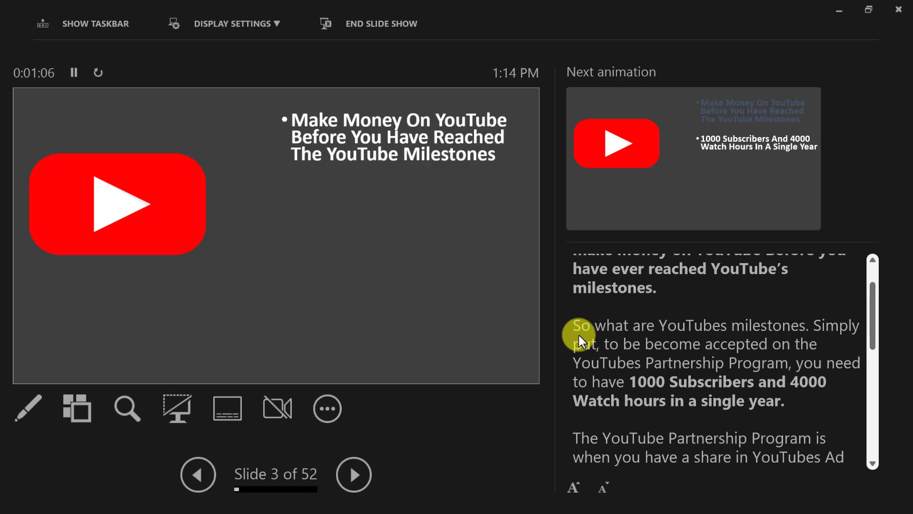
mouse_move(326, 495)
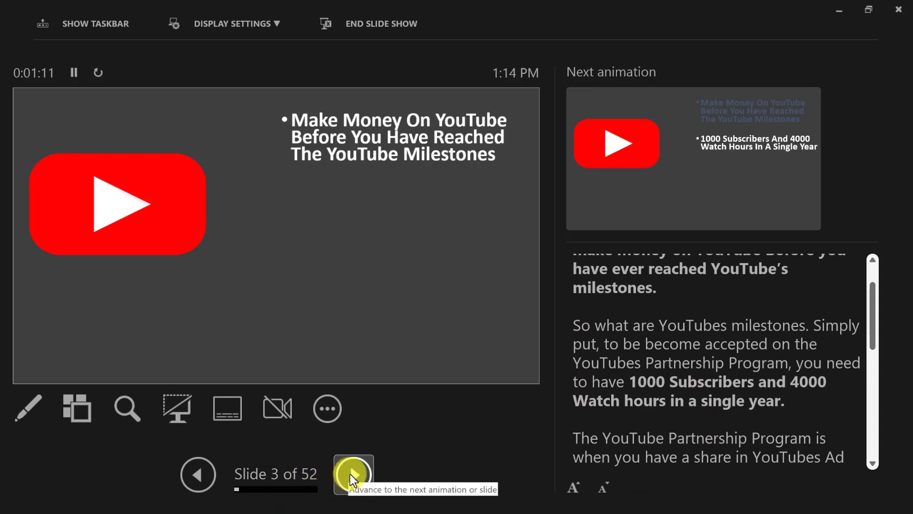
click(353, 474)
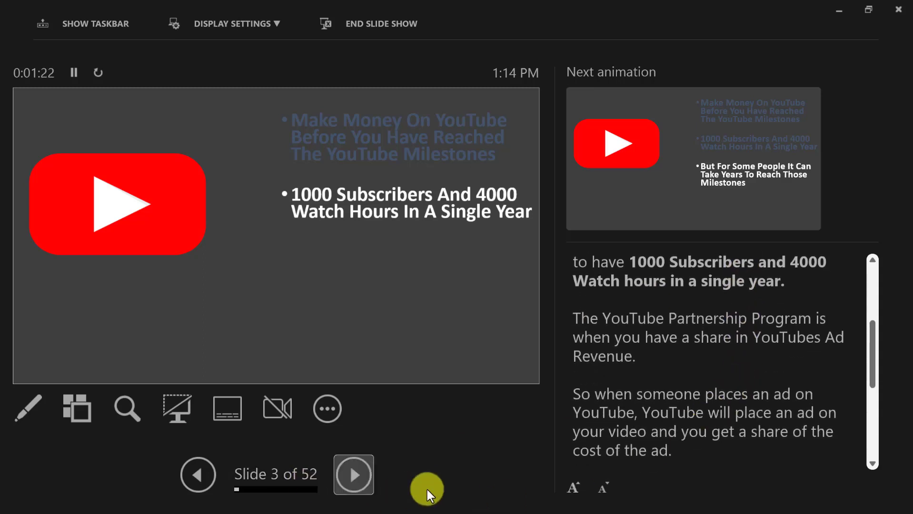
mouse_move(340, 307)
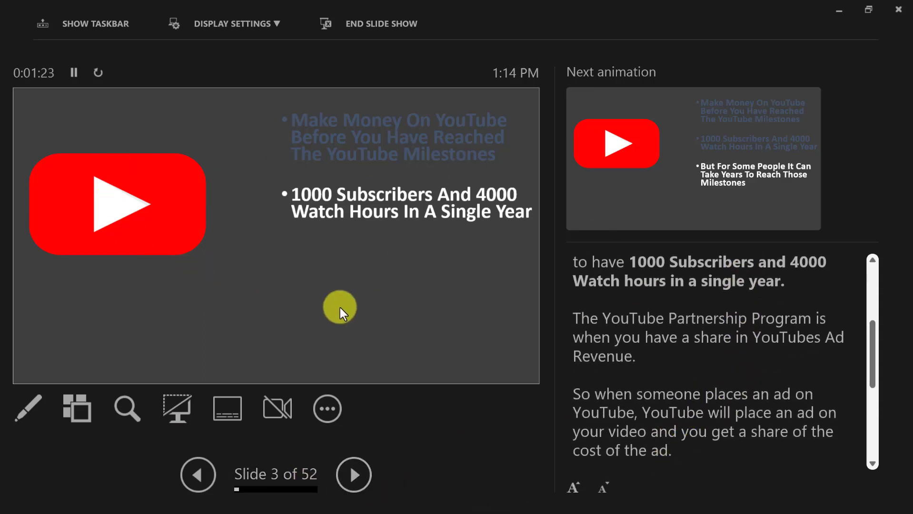
mouse_move(243, 463)
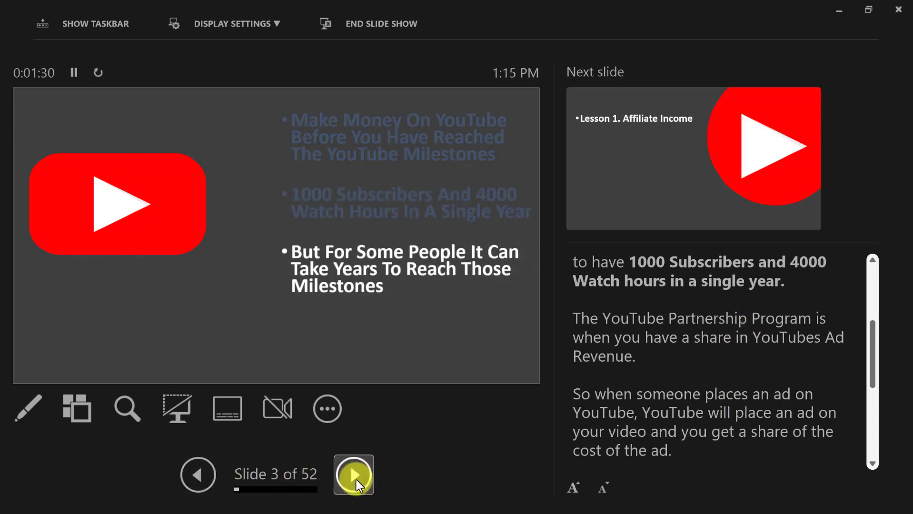
- Advance through the lesson-overview bullets on slides 4–7 to slide 8, Lesson 1 Affiliate Income
click(353, 475)
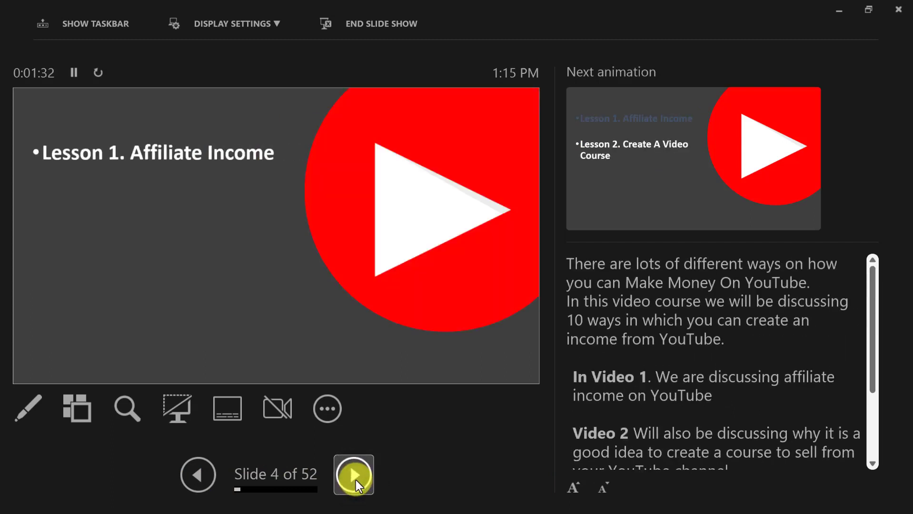
click(353, 475)
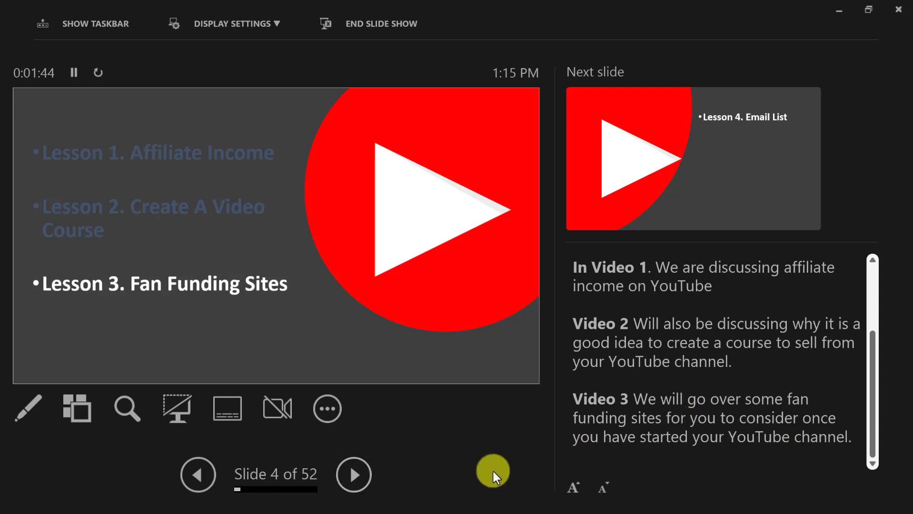
click(354, 475)
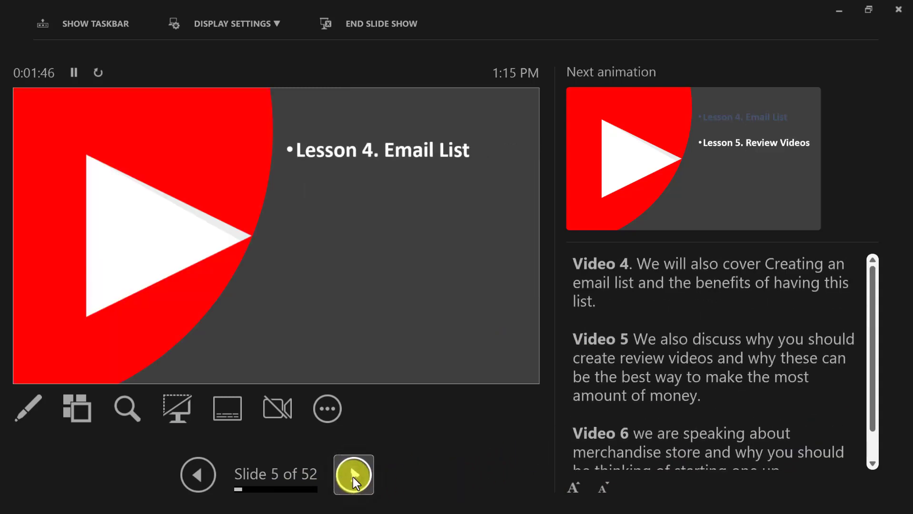
click(353, 475)
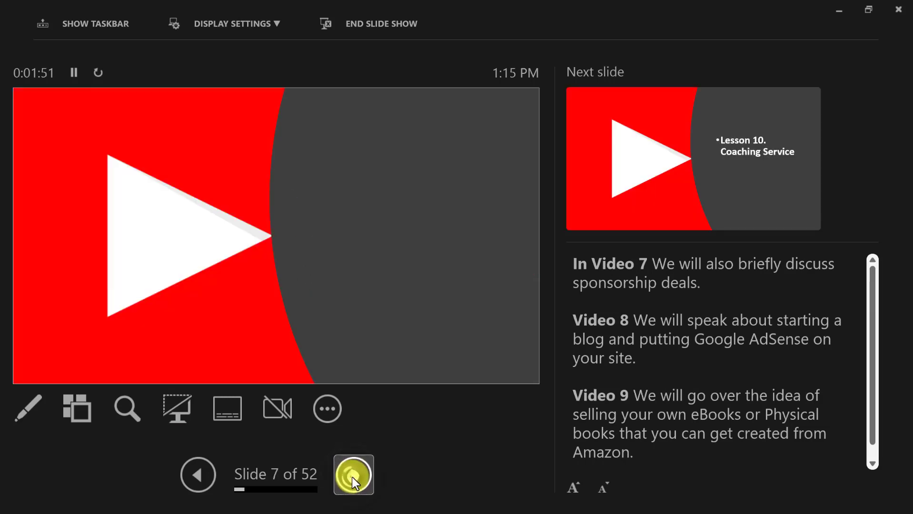
click(353, 474)
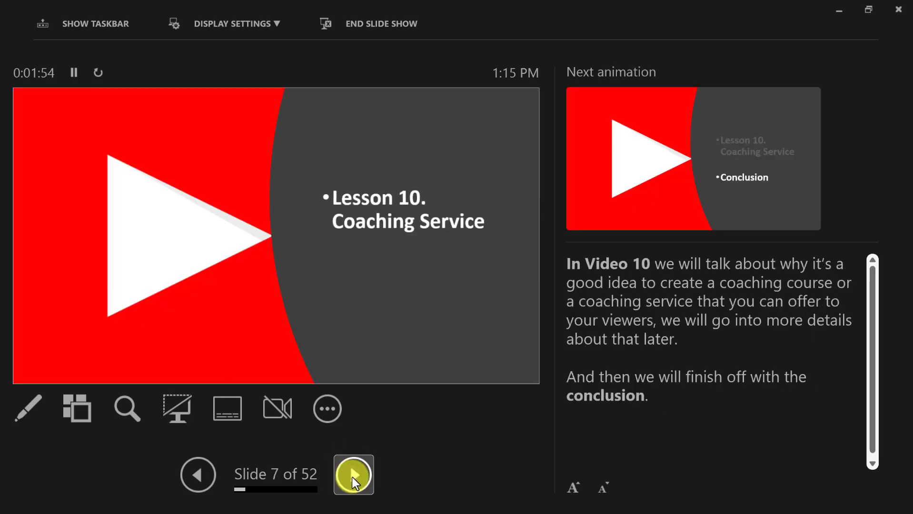
click(353, 474)
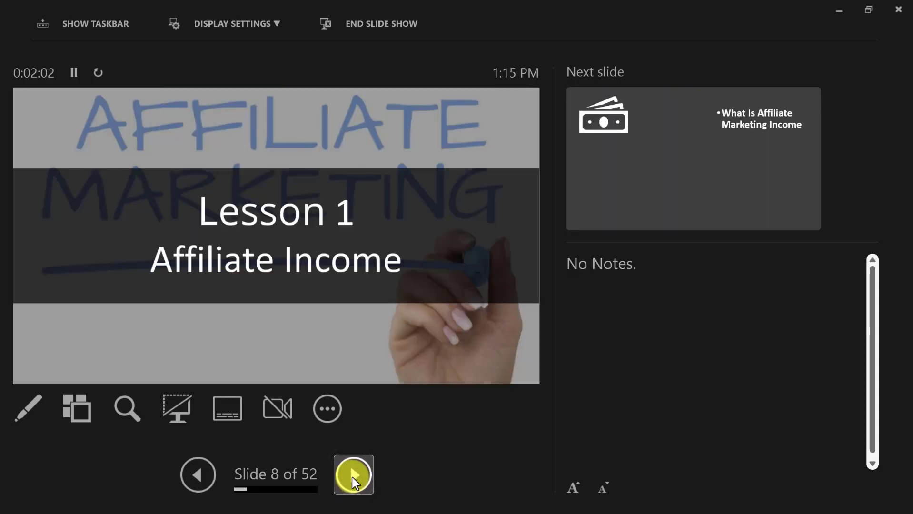
click(198, 474)
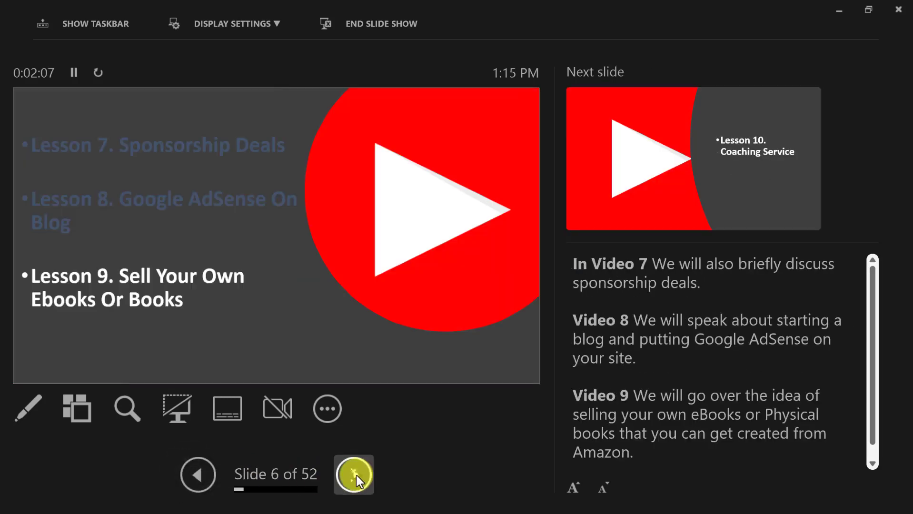
click(353, 474)
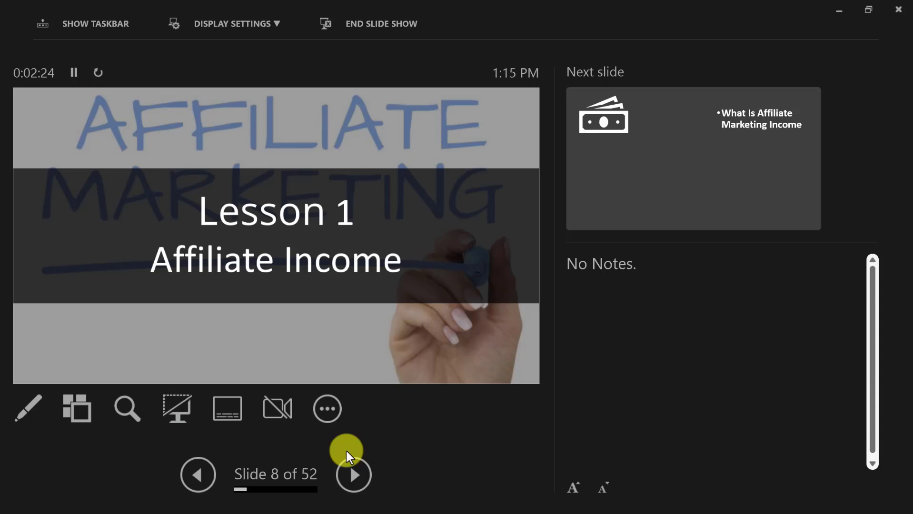
mouse_move(355, 443)
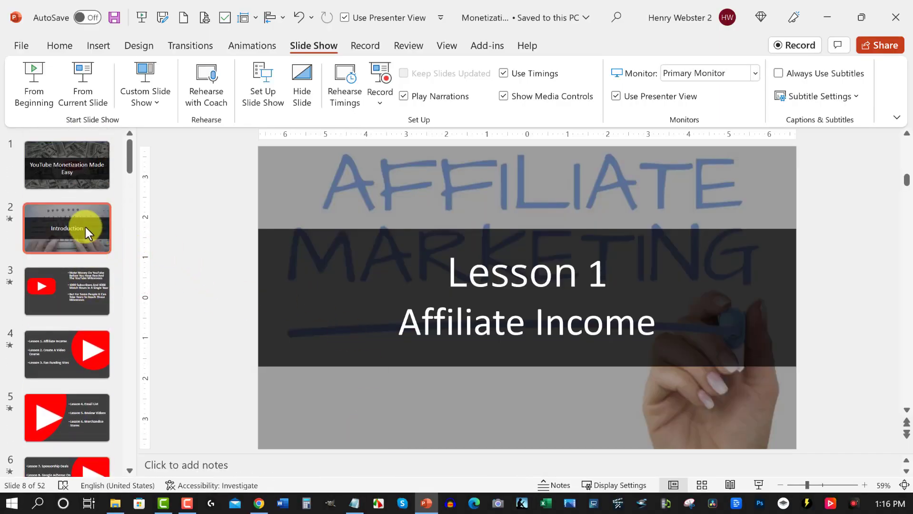
- Check notes on the Lesson 1, slide 9 and Lesson 2 slides, ending on slide 16
scroll(down, 3)
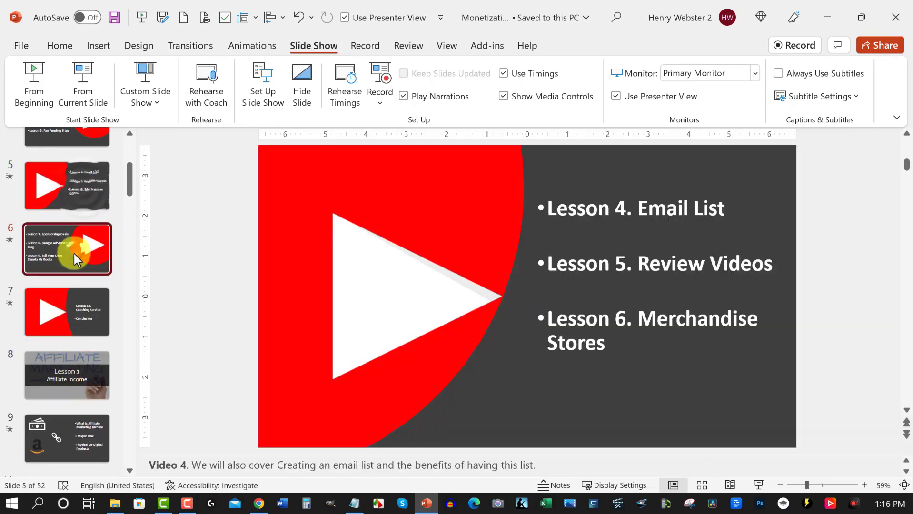
click(66, 312)
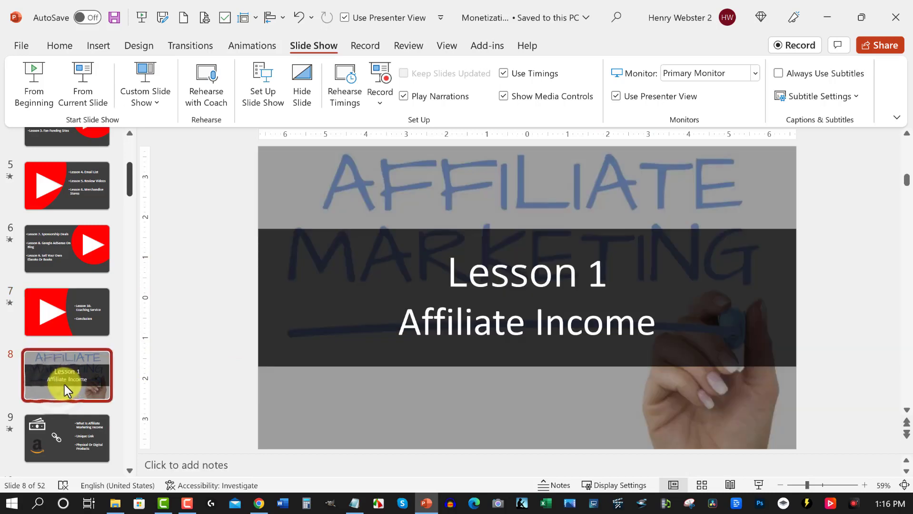
scroll(down, 3)
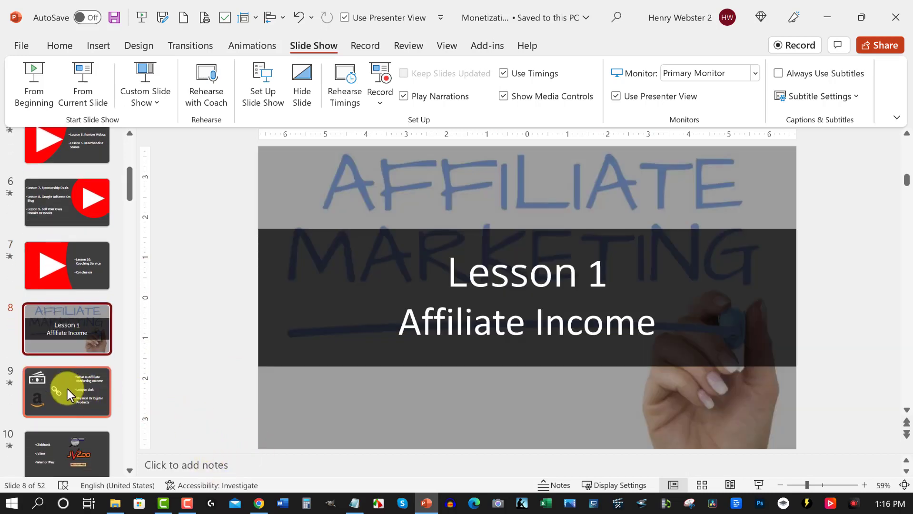
click(67, 392)
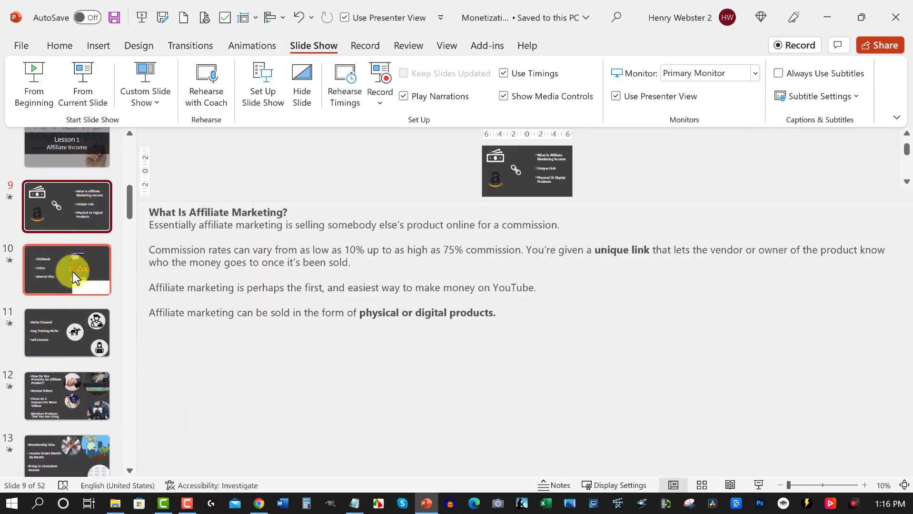
click(66, 207)
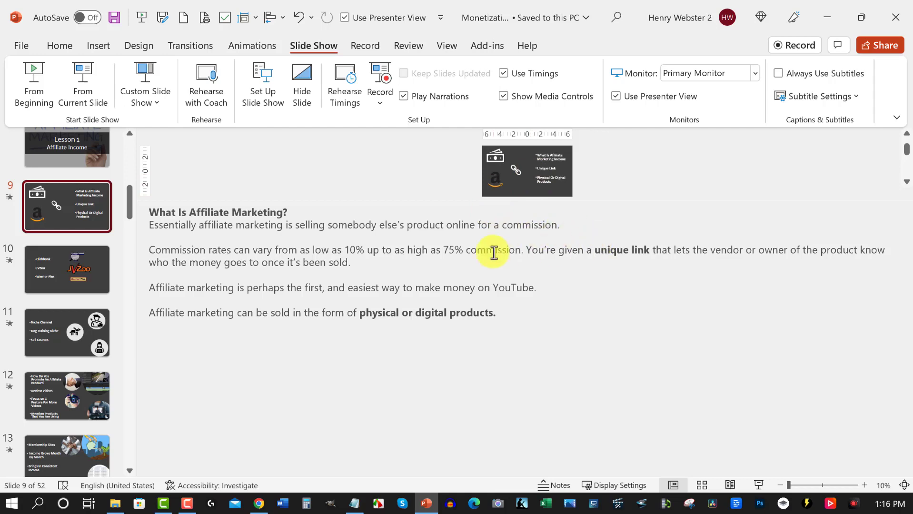
mouse_move(603, 248)
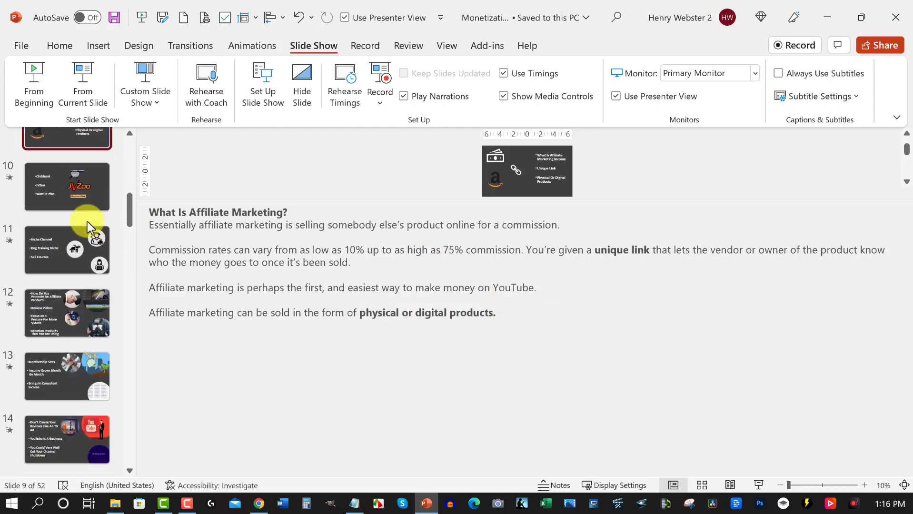
scroll(down, 3)
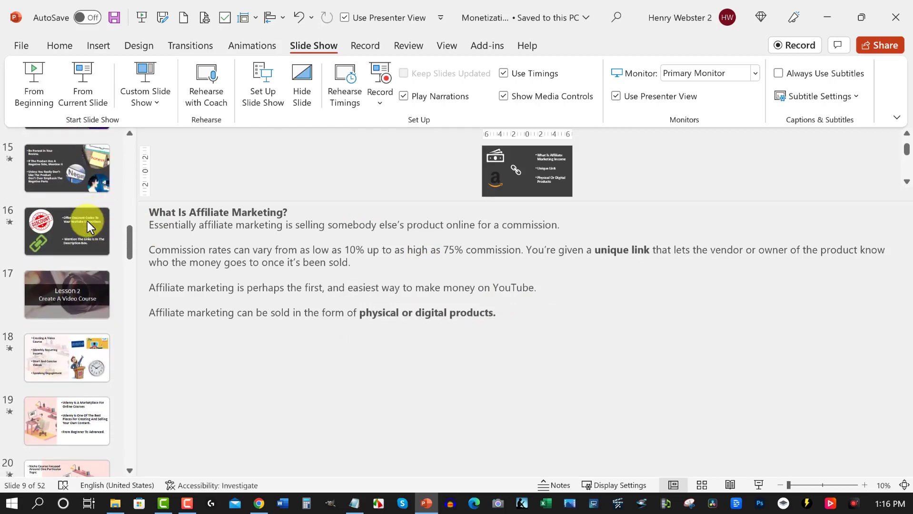
click(66, 294)
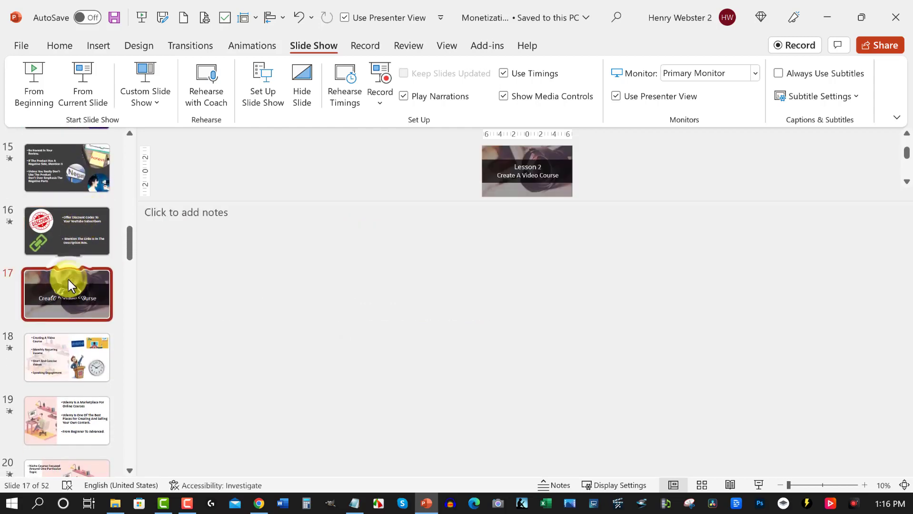
click(66, 230)
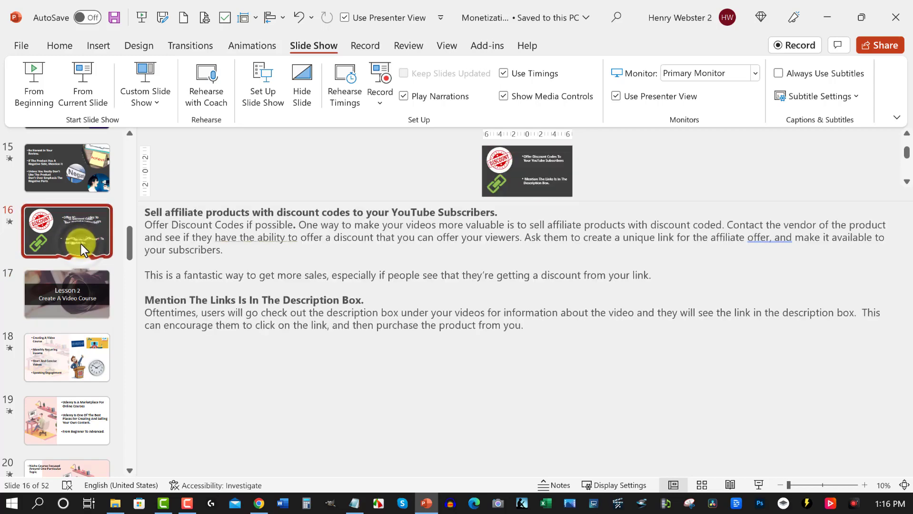
mouse_move(289, 202)
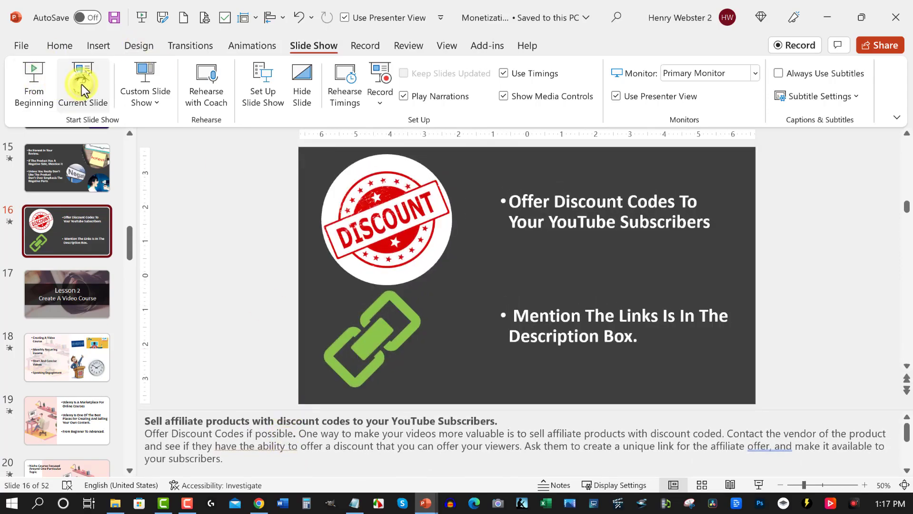
- Present from slide 16, advancing past Lesson 2 to slide 18, 'Creating A Video Course'
click(83, 82)
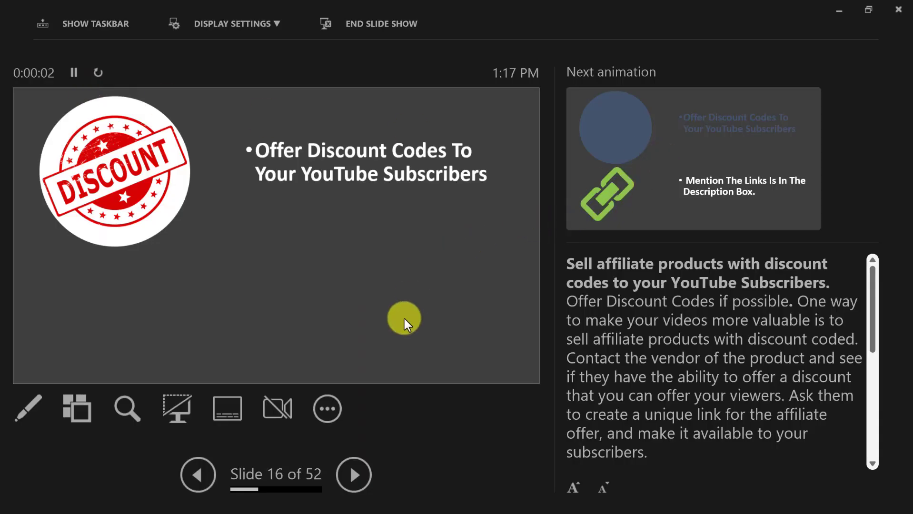
click(353, 474)
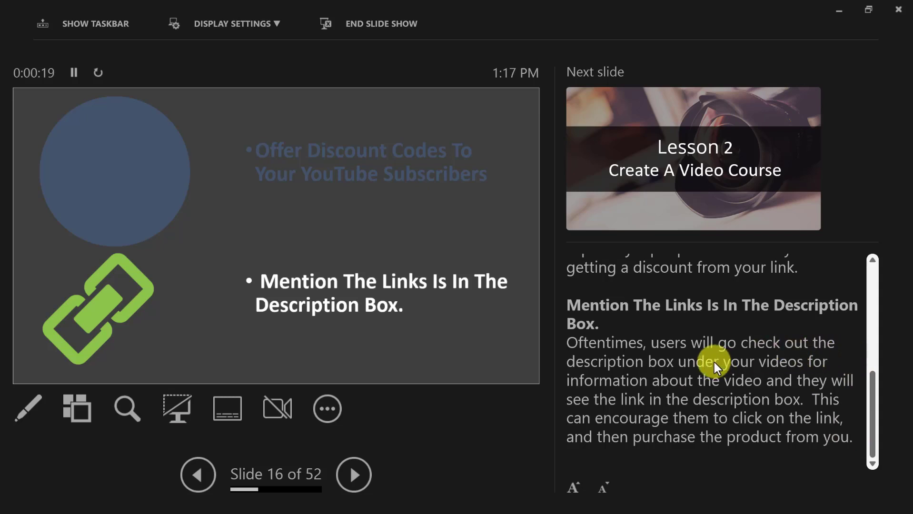
click(353, 474)
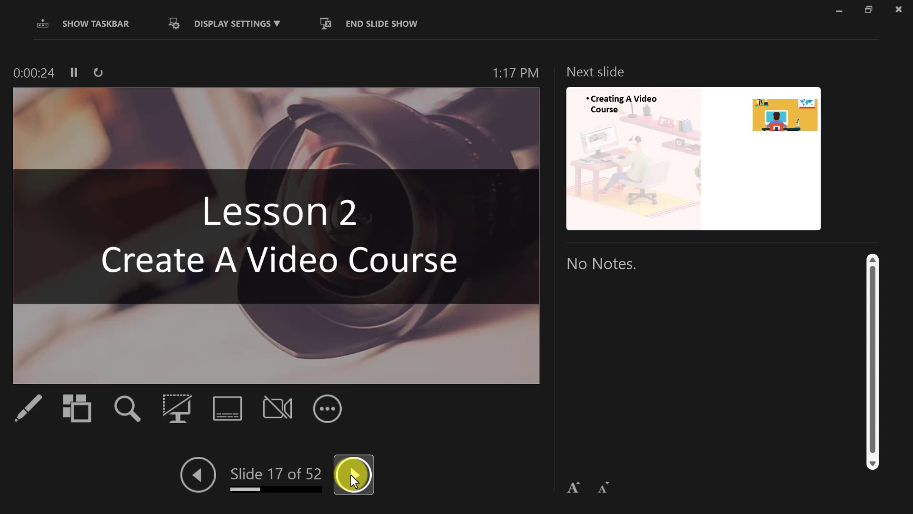
click(352, 474)
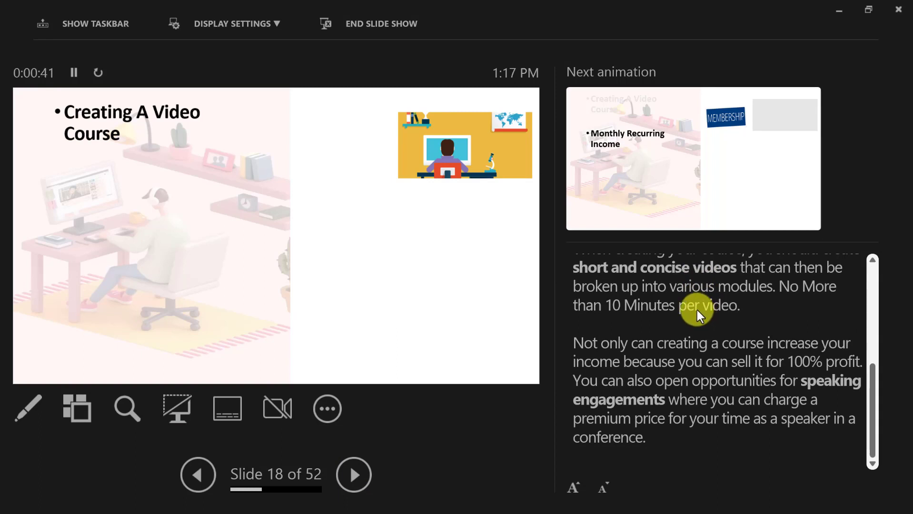
mouse_move(658, 348)
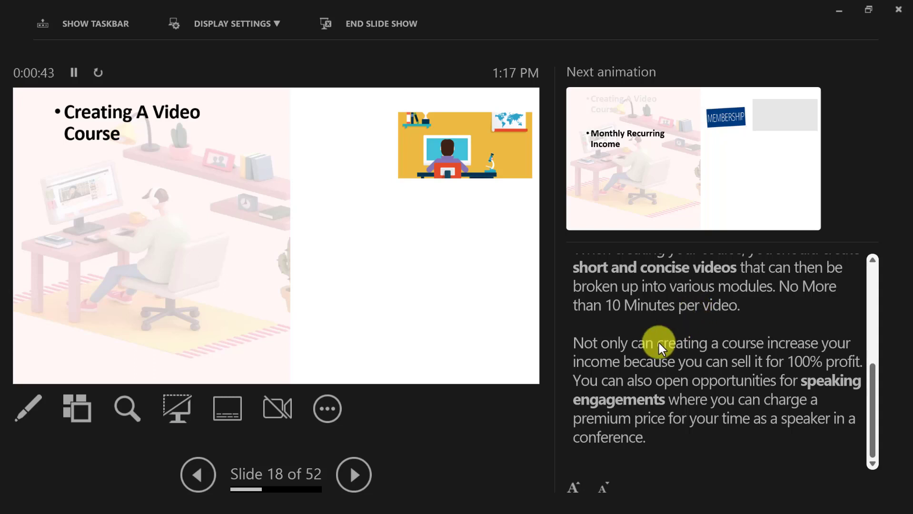
mouse_move(670, 339)
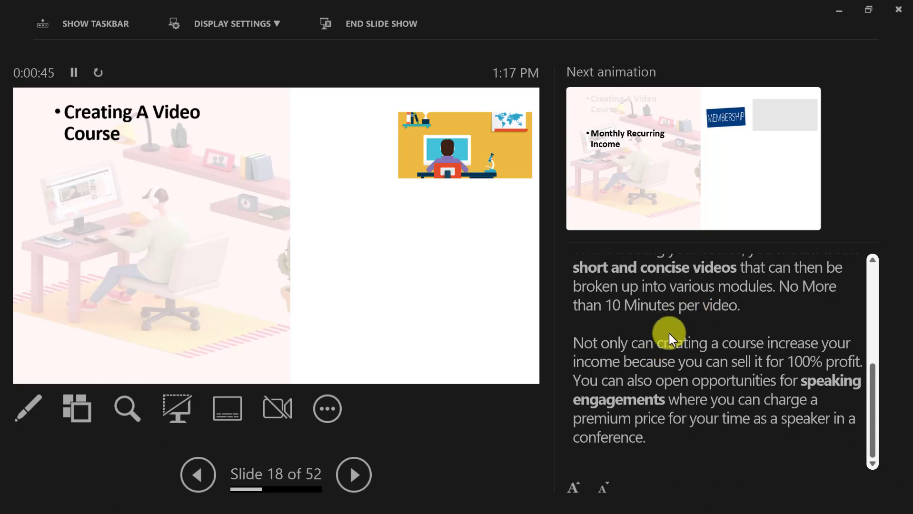
- Advance from slide 18 past the ClickBank and Lesson 3 slides to slide 23
click(353, 474)
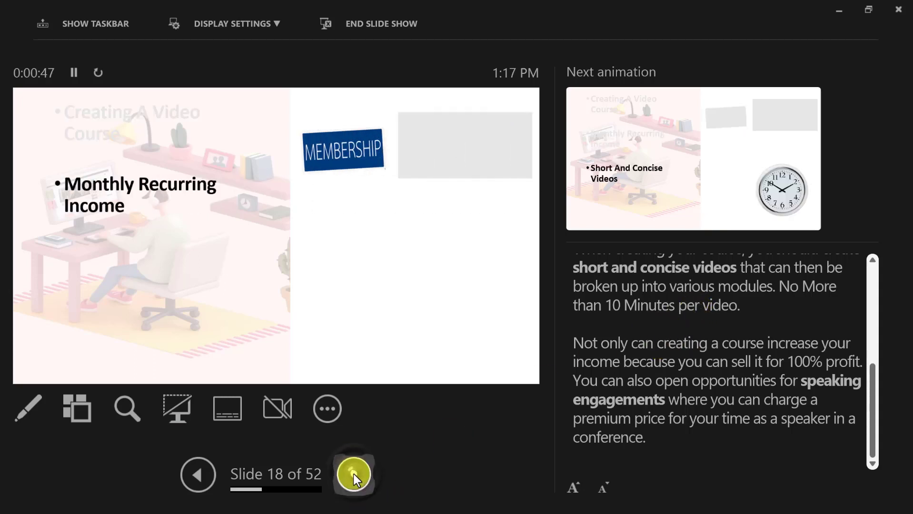
click(353, 474)
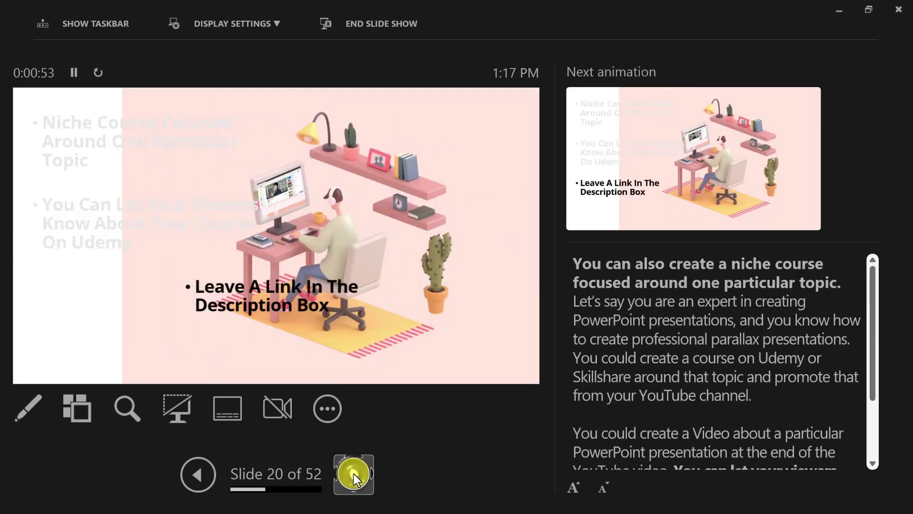
click(353, 474)
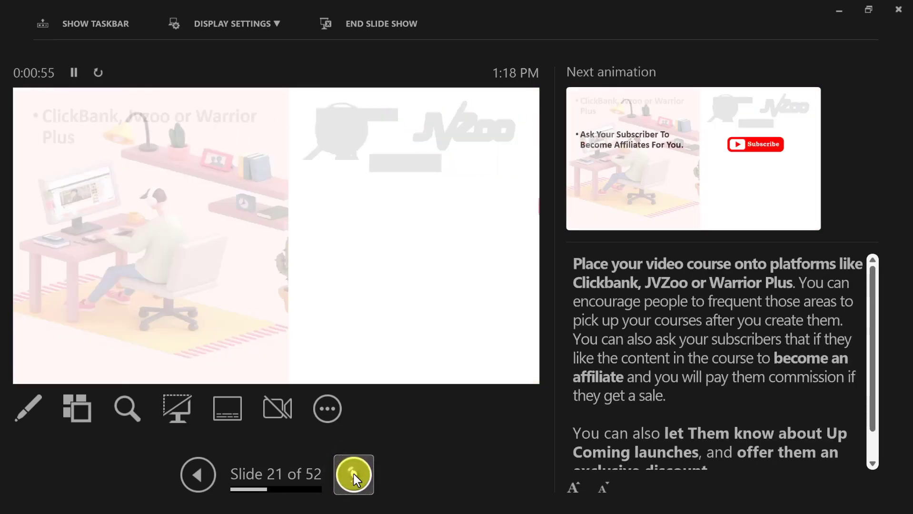
click(353, 474)
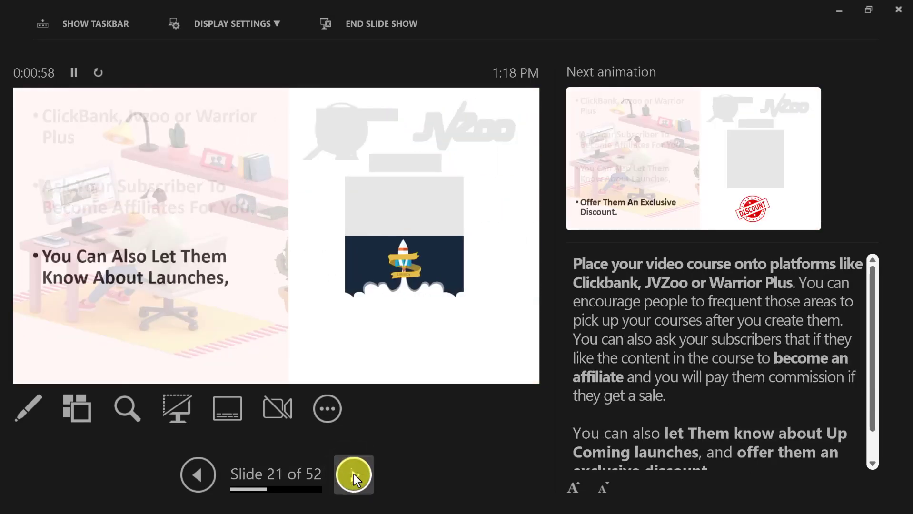
click(352, 474)
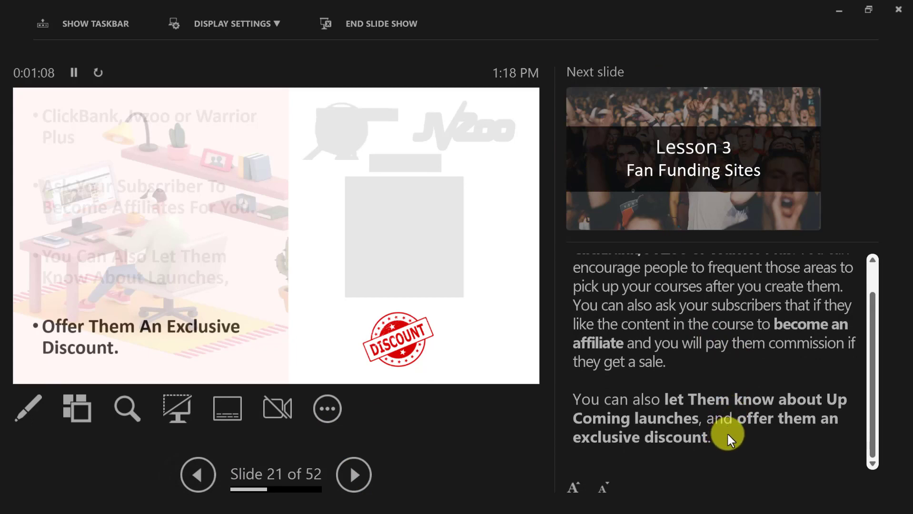
mouse_move(727, 438)
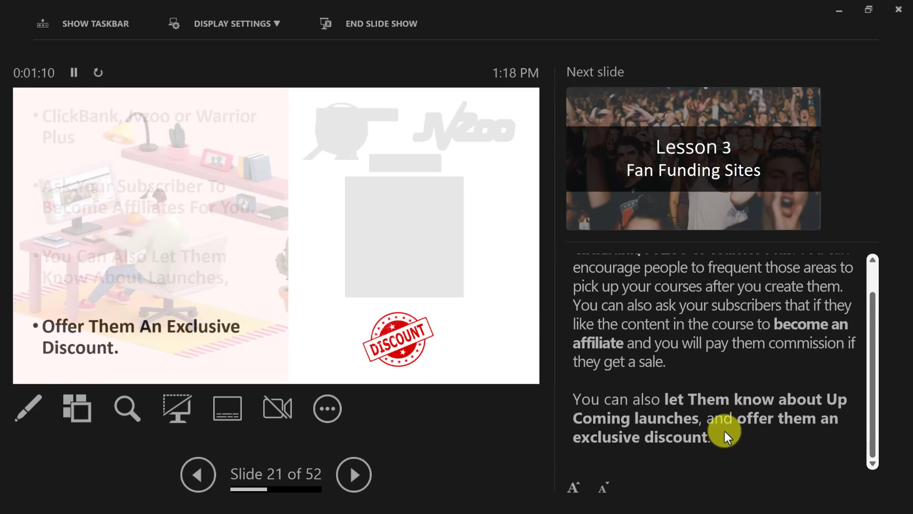
mouse_move(733, 396)
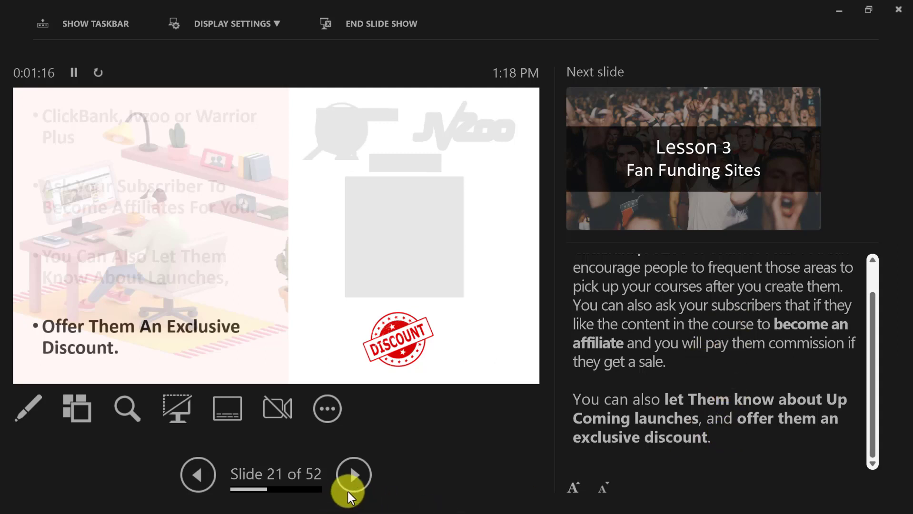
click(353, 474)
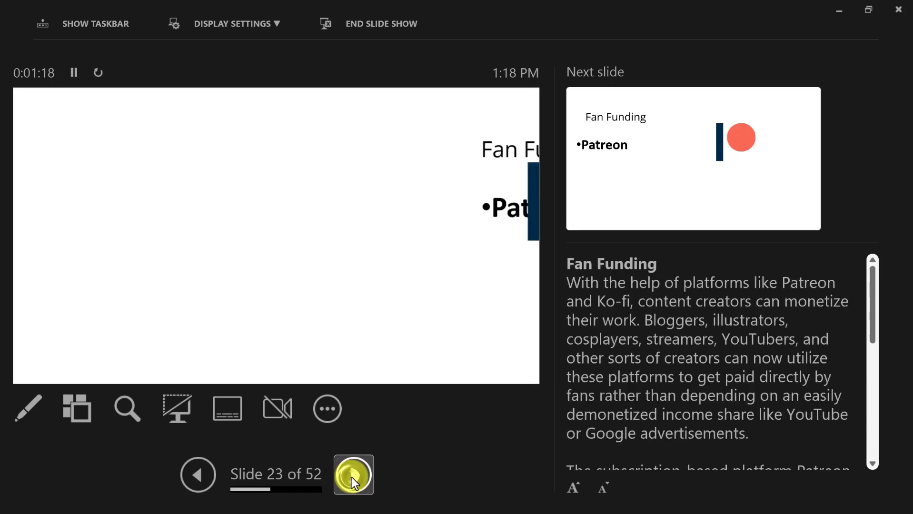